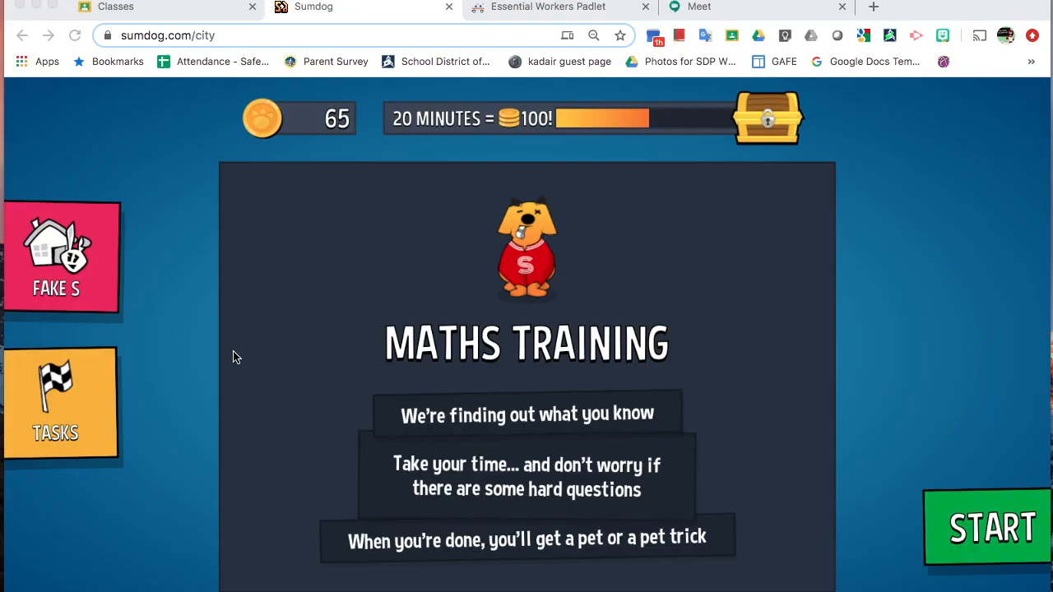
{"action": "mouse_move", "coordinate": [76, 286]}
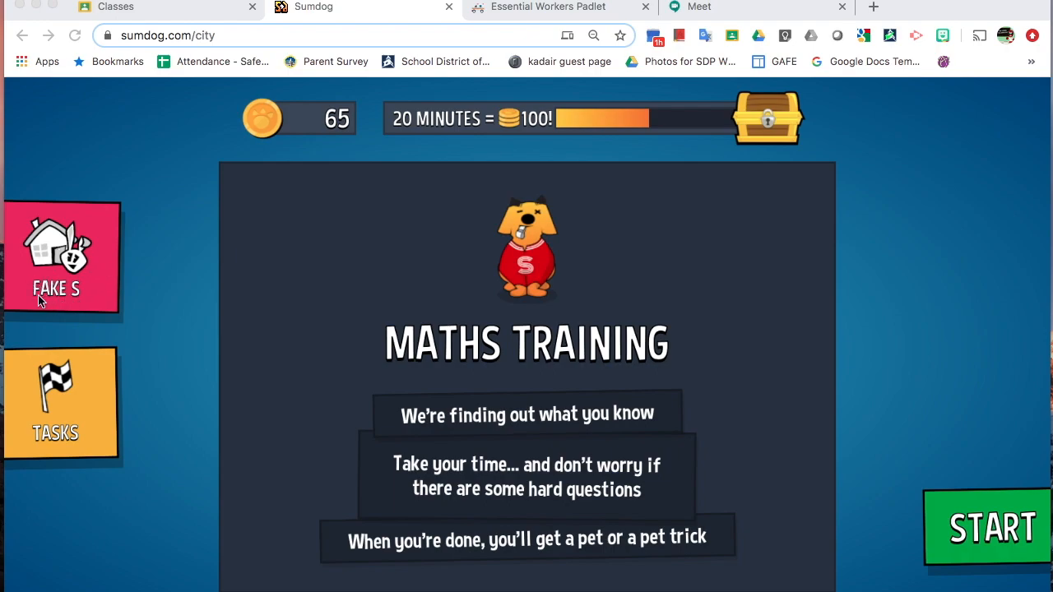
{"action": "mouse_move", "coordinate": [69, 261]}
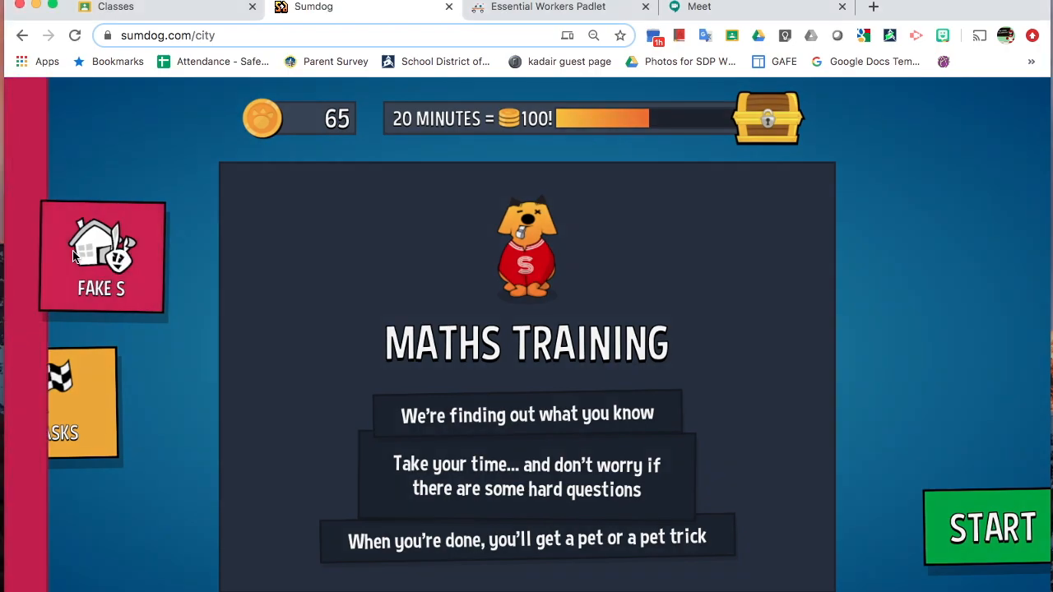
- Go from the training screen into the FAKE S student's house via the profile panel
{"action": "left_click", "coordinate": [100, 257]}
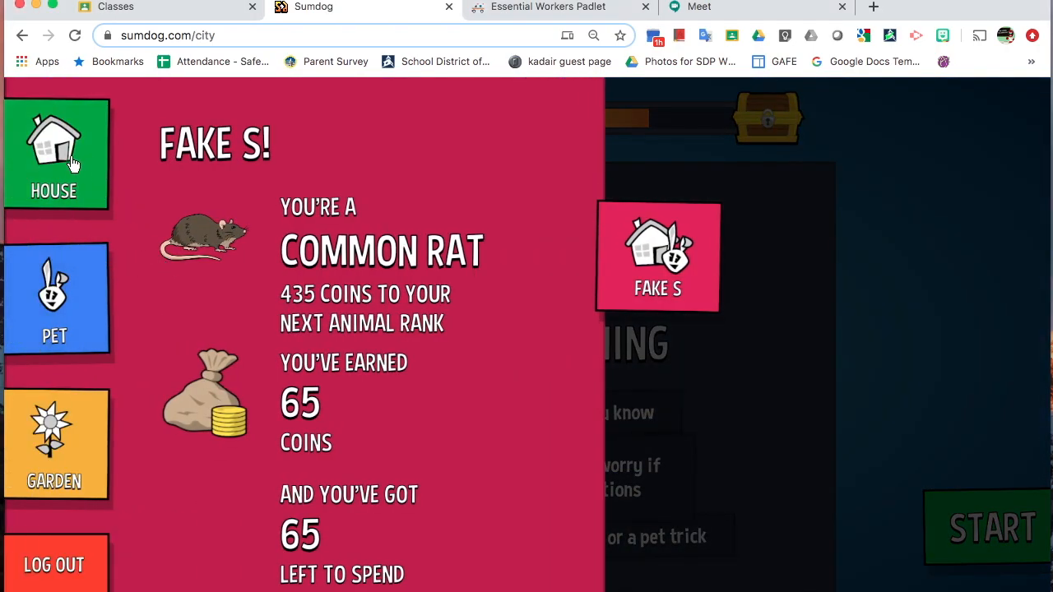
{"action": "left_click", "coordinate": [54, 155]}
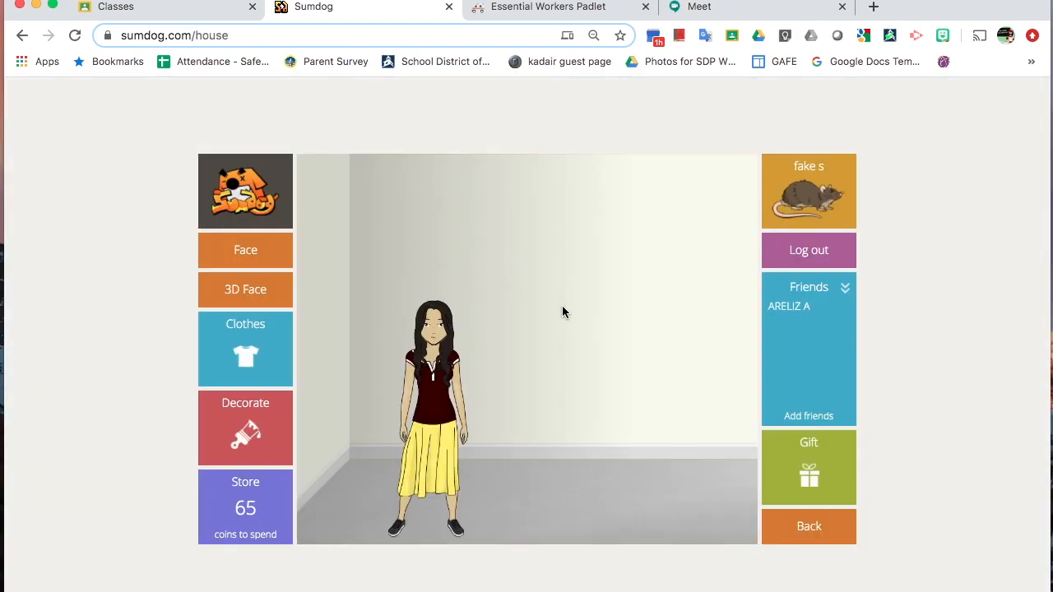
{"action": "mouse_move", "coordinate": [673, 368]}
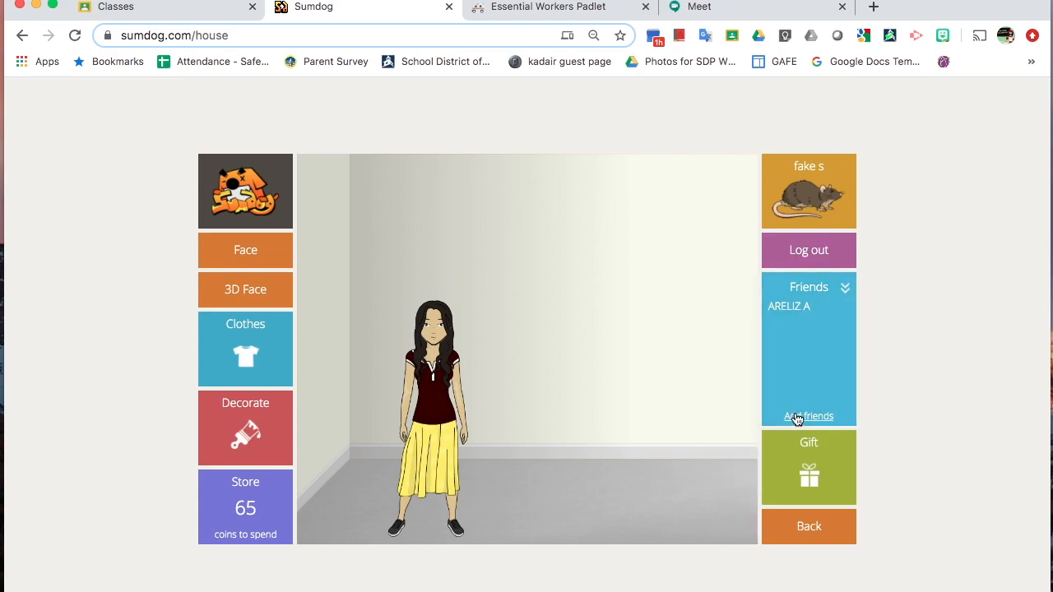
{"action": "left_click", "coordinate": [809, 416]}
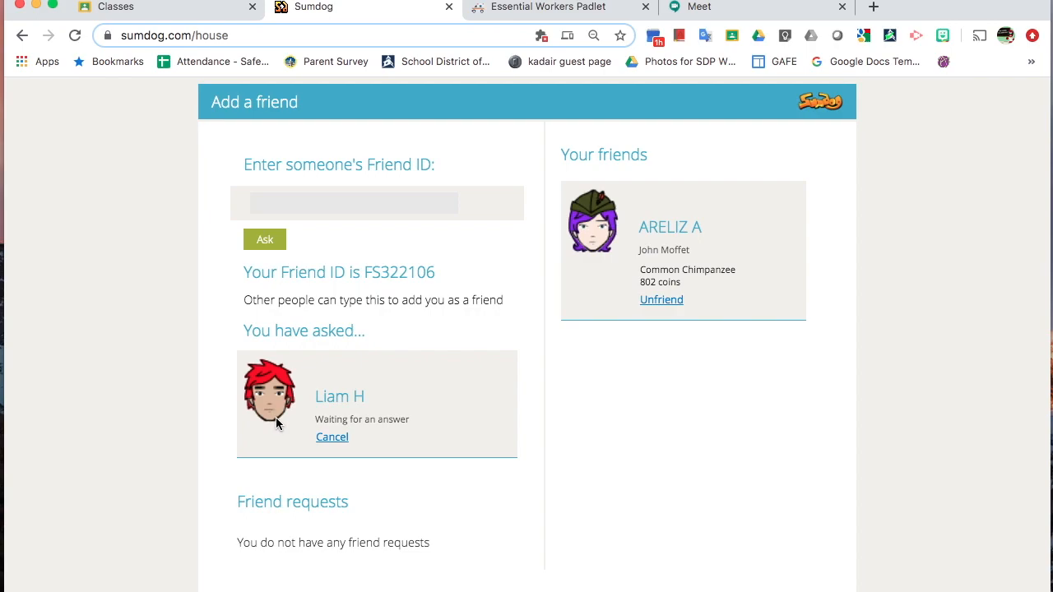
{"action": "mouse_move", "coordinate": [353, 230]}
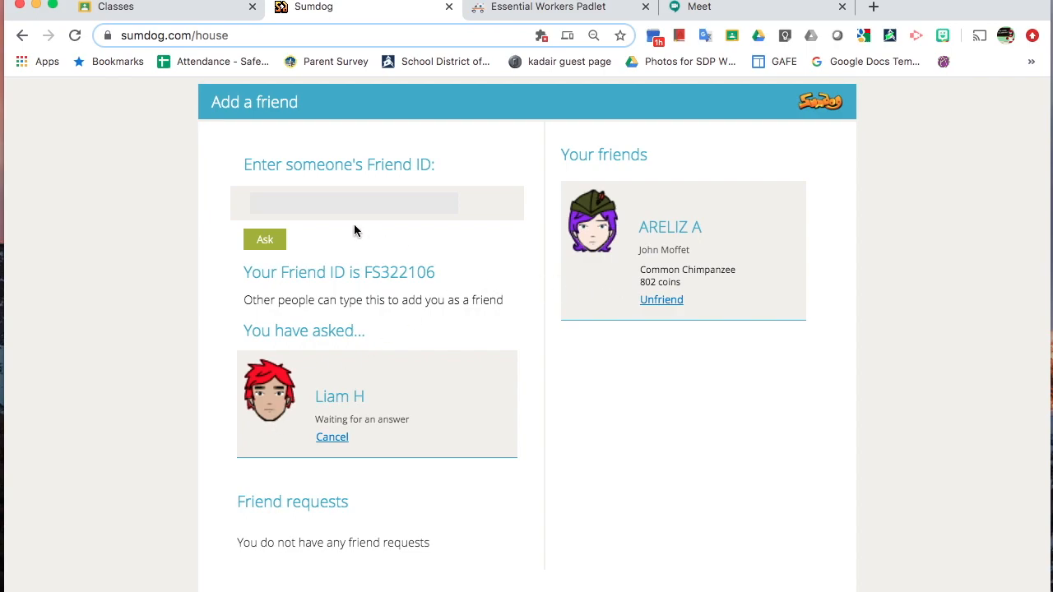
{"action": "left_click", "coordinate": [353, 204]}
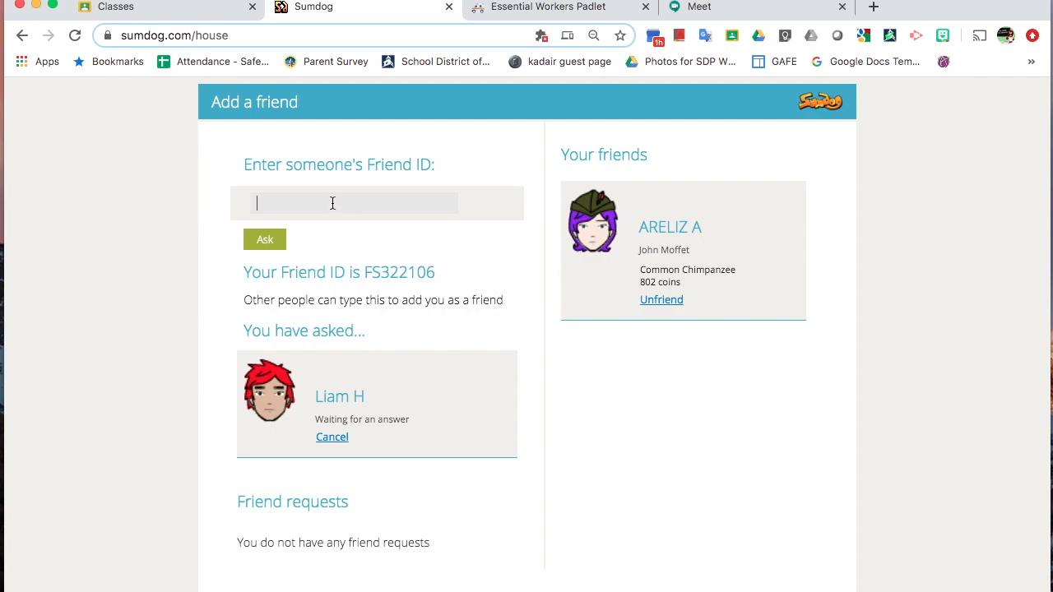
{"action": "type", "text": "md1"}
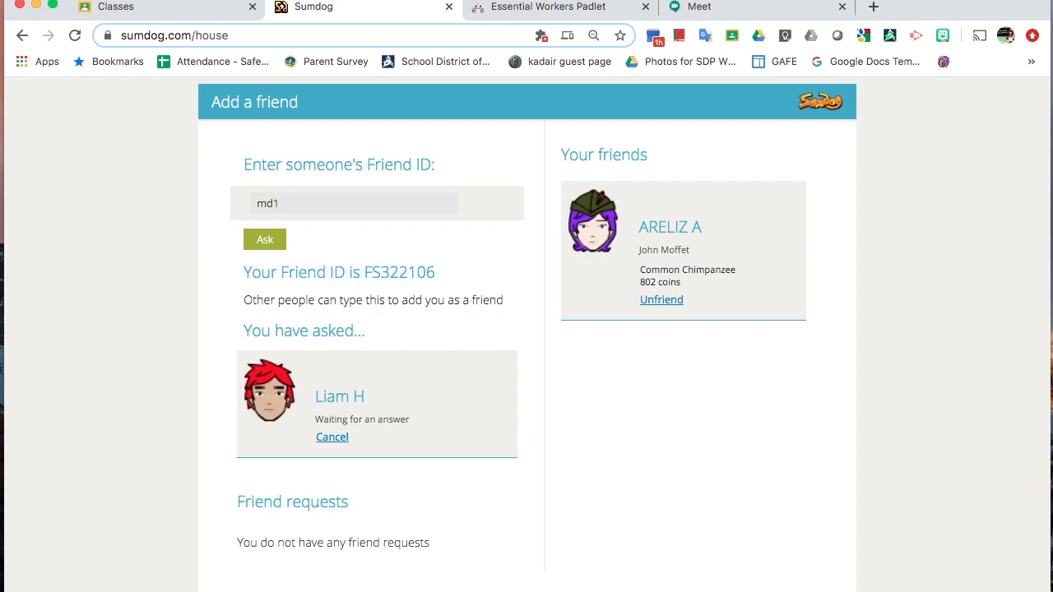
{"action": "type", "text": "9249"}
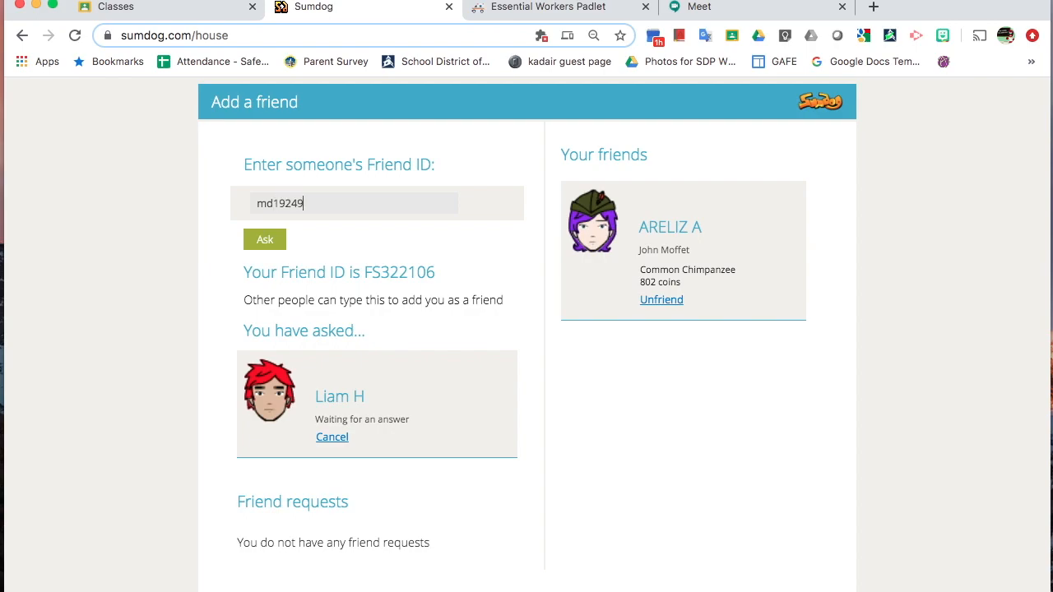
{"action": "left_click", "coordinate": [263, 240]}
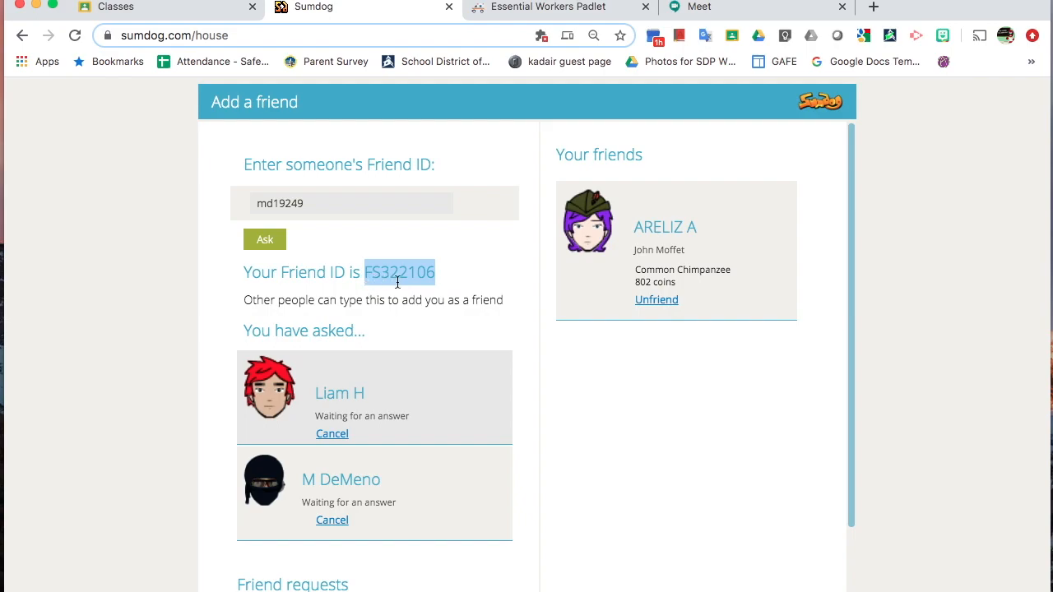
{"action": "mouse_move", "coordinate": [438, 280]}
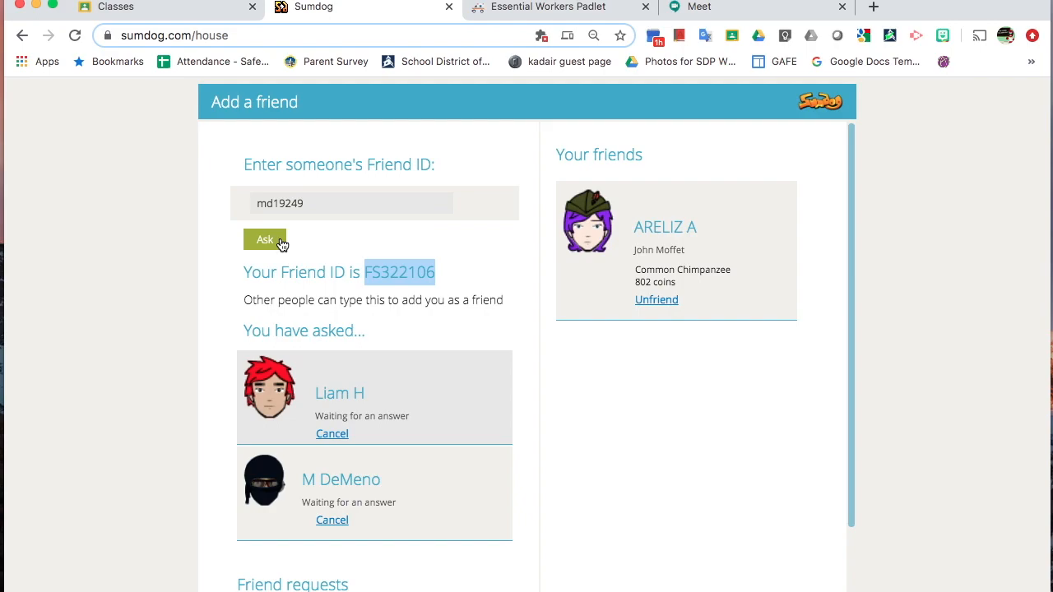
{"action": "mouse_move", "coordinate": [465, 374]}
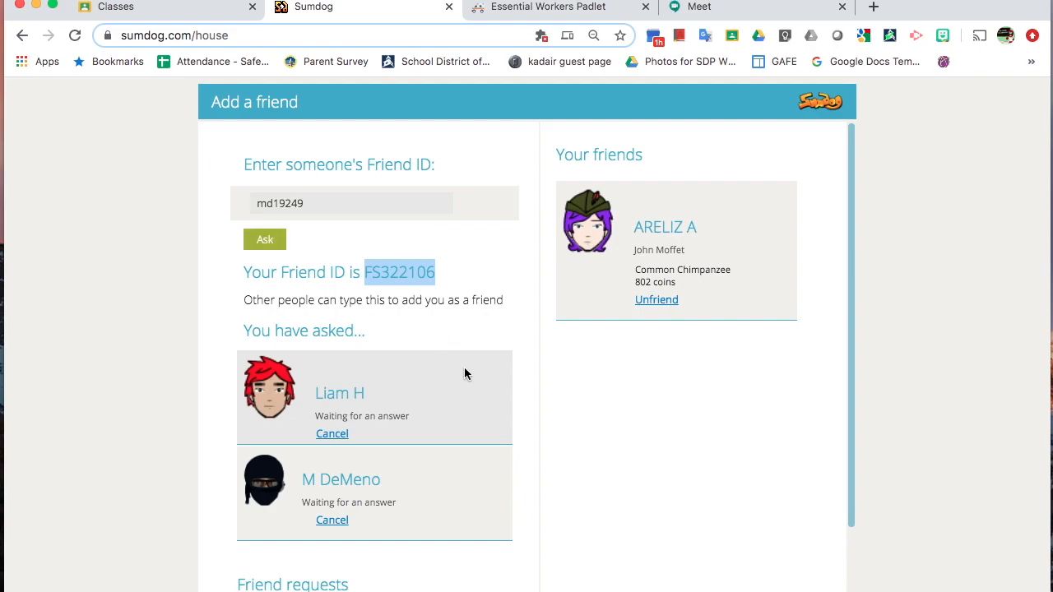
{"action": "mouse_move", "coordinate": [467, 395]}
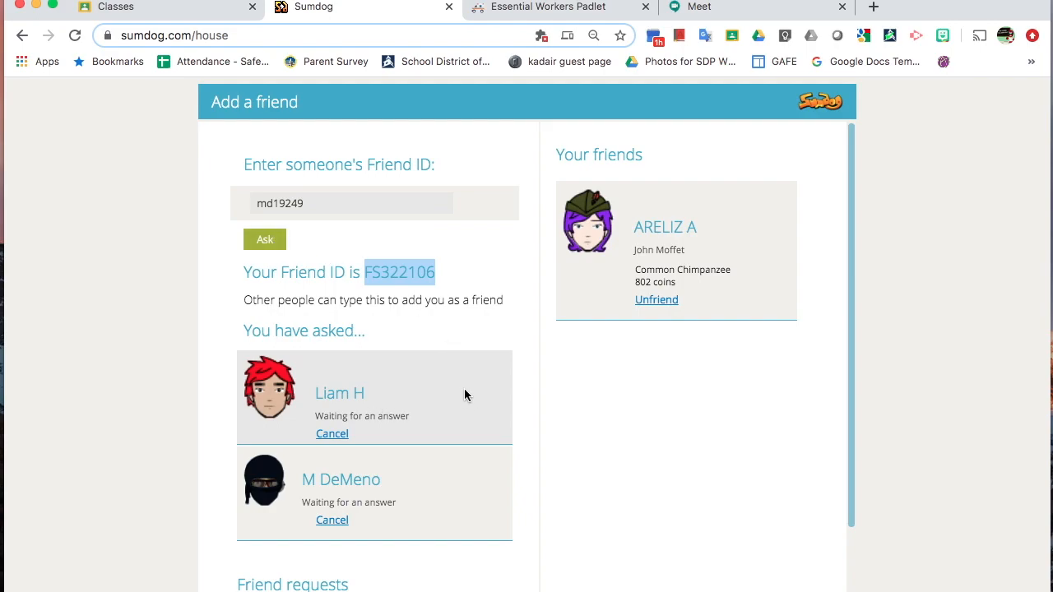
{"action": "mouse_move", "coordinate": [702, 508]}
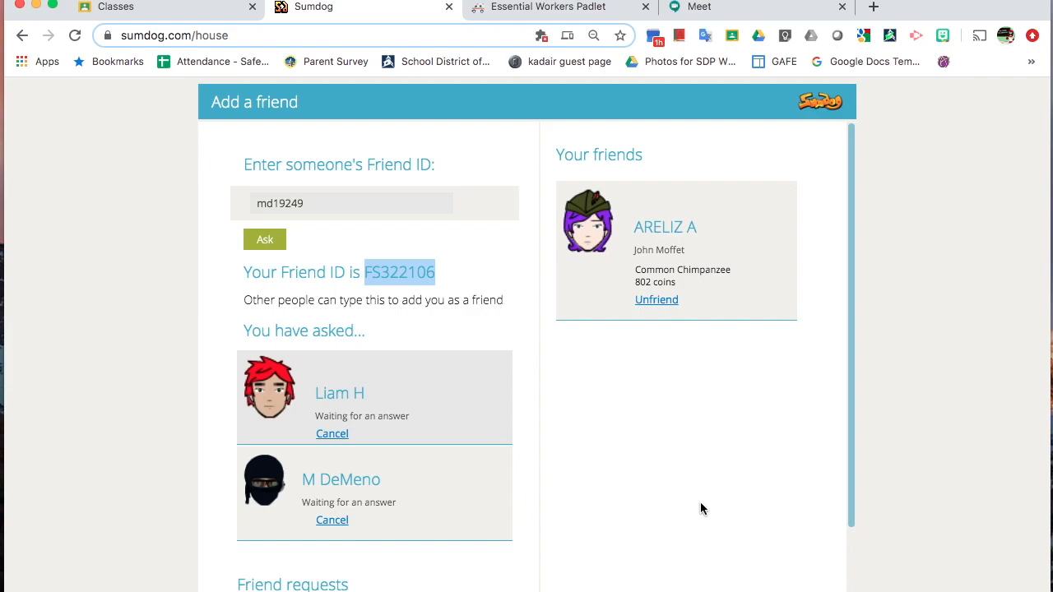
{"action": "mouse_move", "coordinate": [664, 329]}
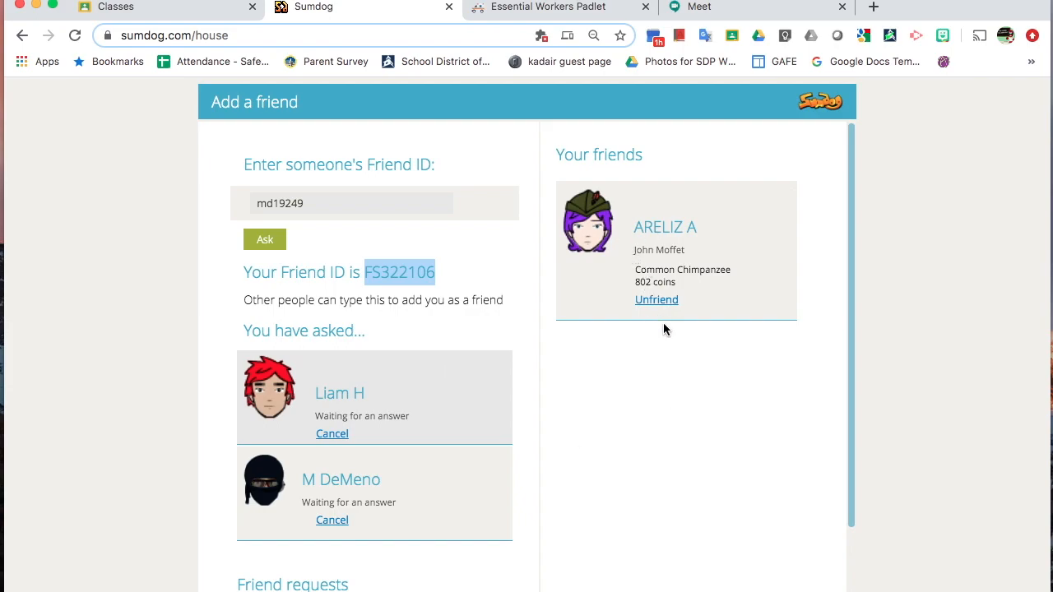
{"action": "mouse_move", "coordinate": [662, 329]}
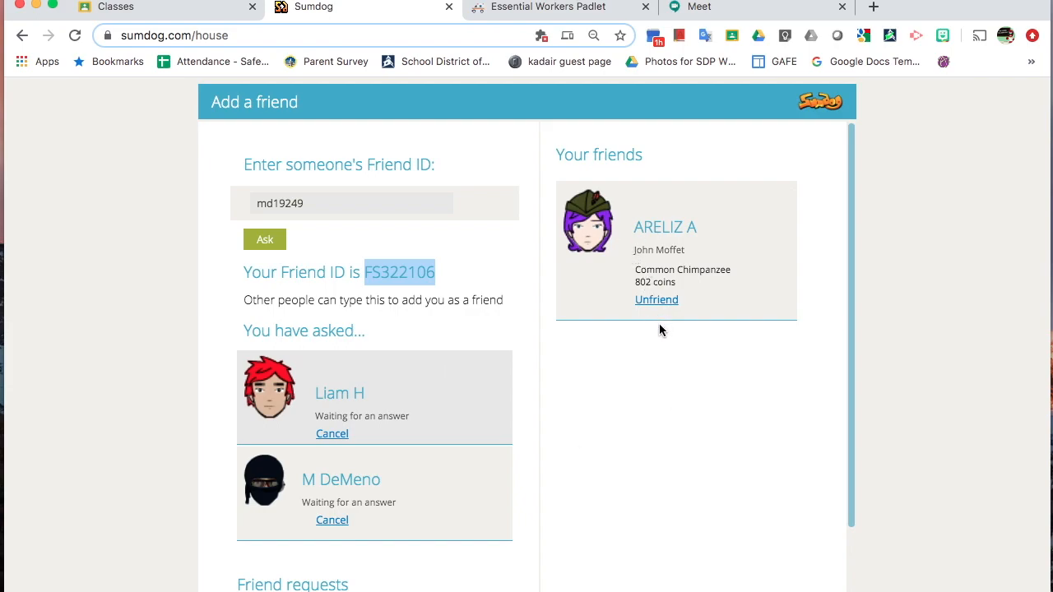
{"action": "mouse_move", "coordinate": [619, 169]}
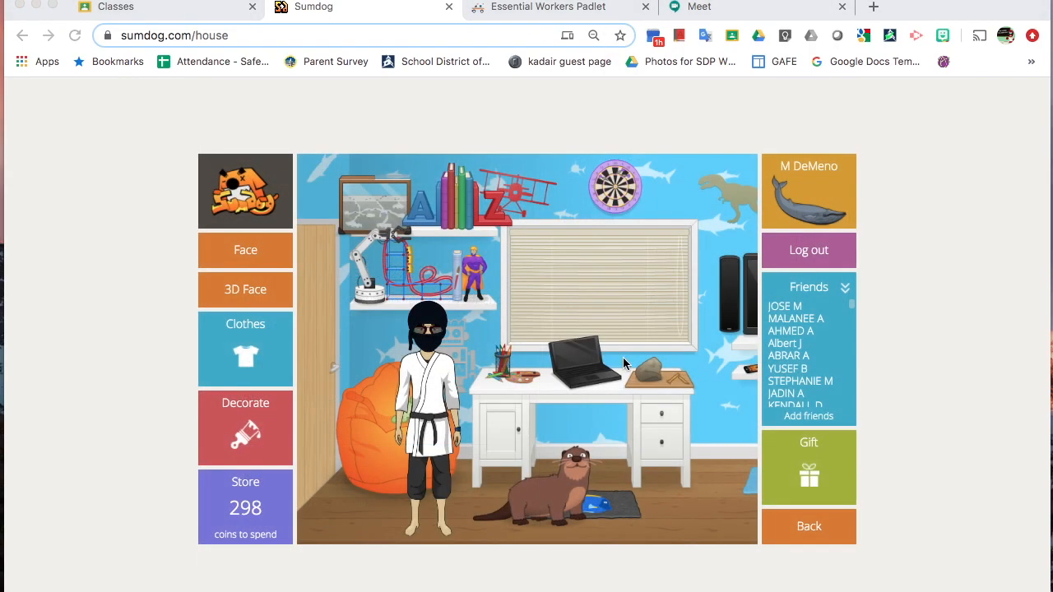
{"action": "mouse_move", "coordinate": [814, 418]}
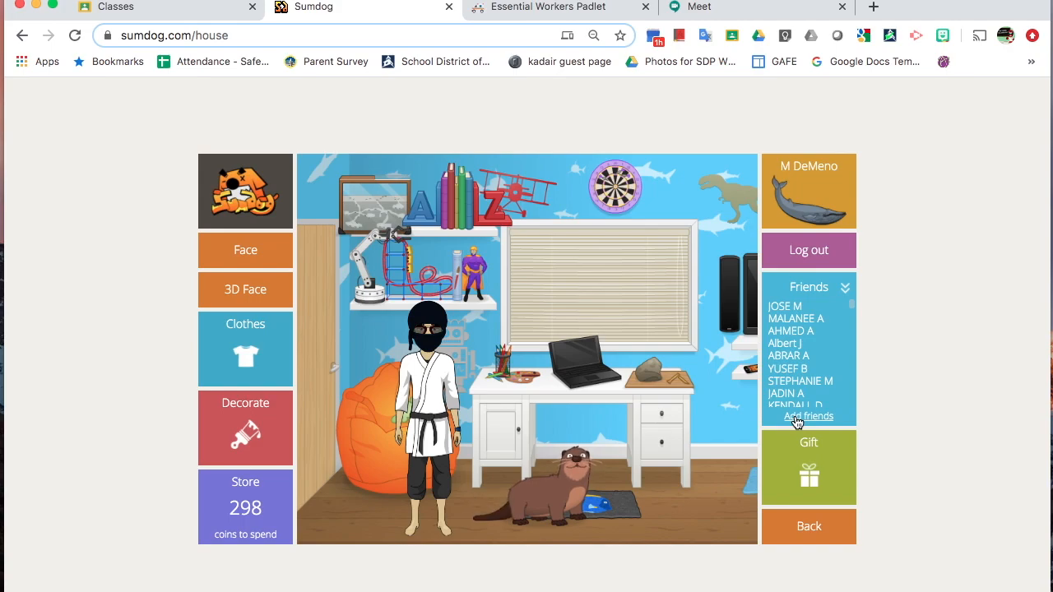
- Accept the incoming friend request from the other account's add-a-friend page
{"action": "left_click", "coordinate": [809, 414]}
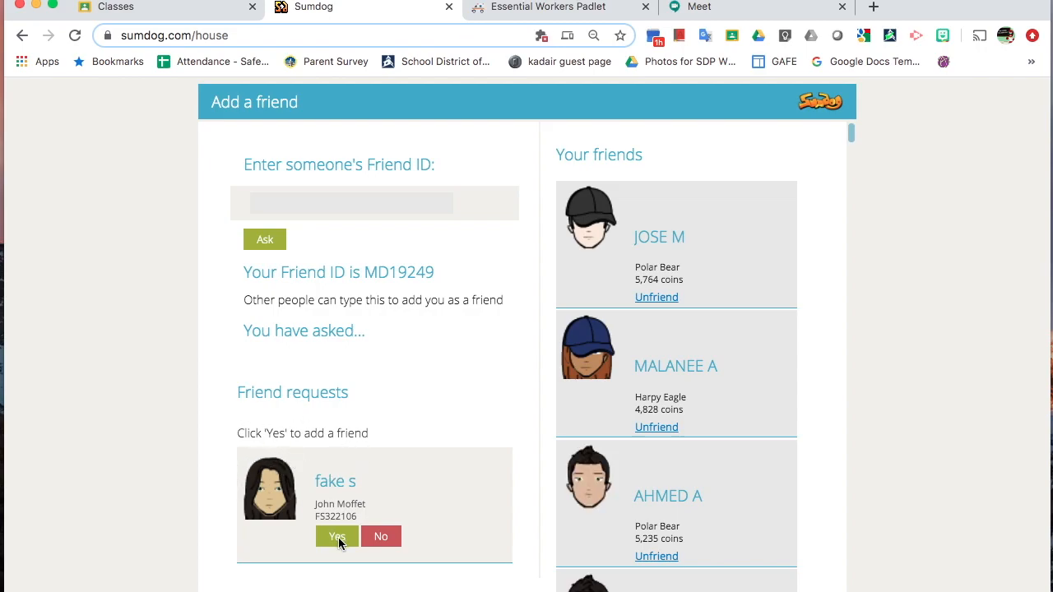
{"action": "left_click", "coordinate": [336, 536]}
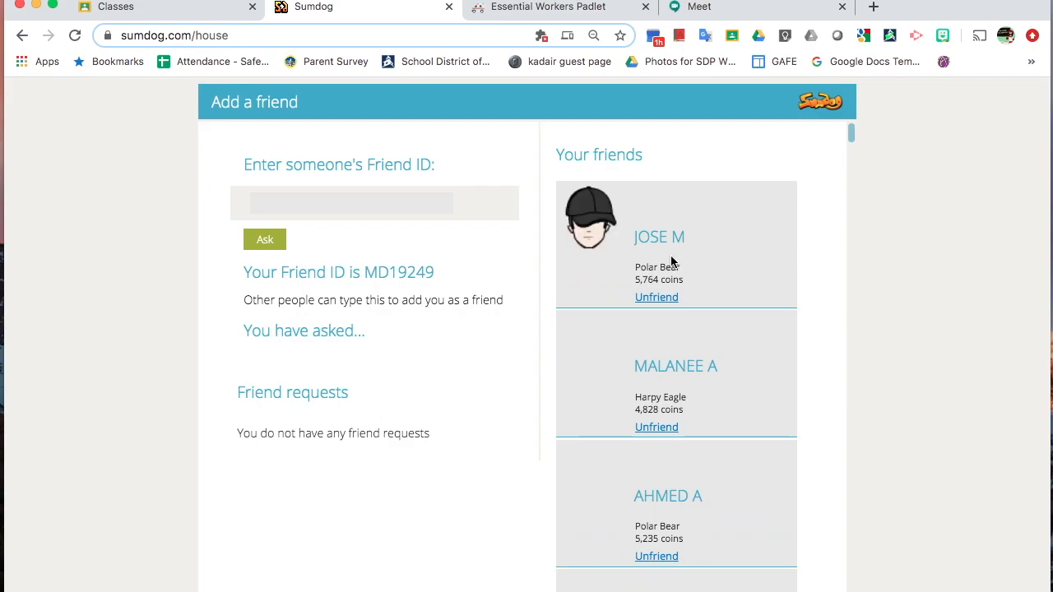
{"action": "scroll", "scroll_direction": "down", "scroll_amount": 3}
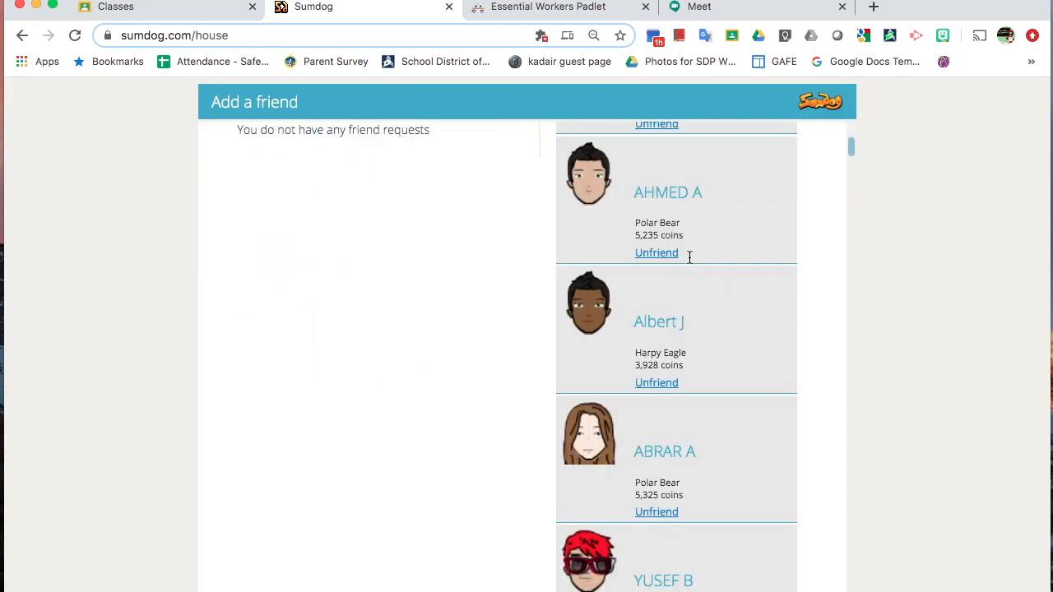
{"action": "scroll", "scroll_direction": "down", "scroll_amount": 3}
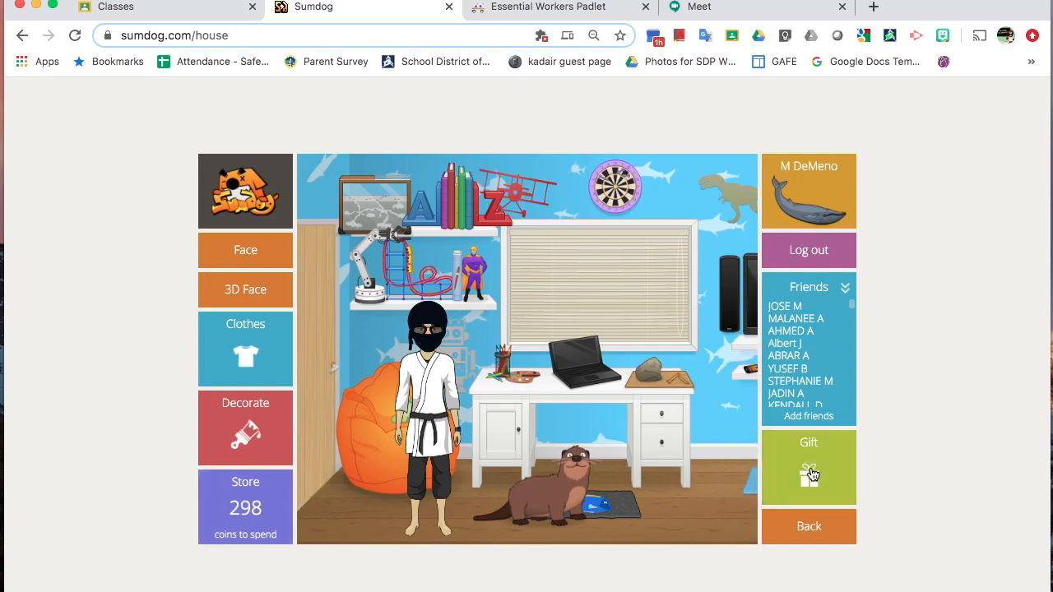
- Choose the student account as the gift recipient from the friends list
{"action": "left_click", "coordinate": [808, 467]}
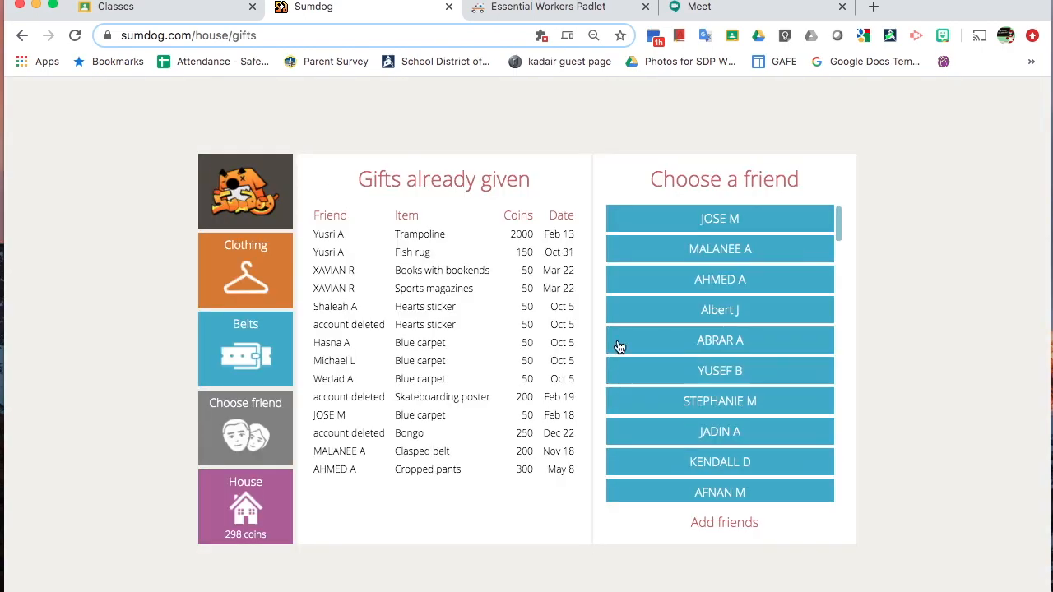
{"action": "scroll", "scroll_direction": "down", "scroll_amount": 3}
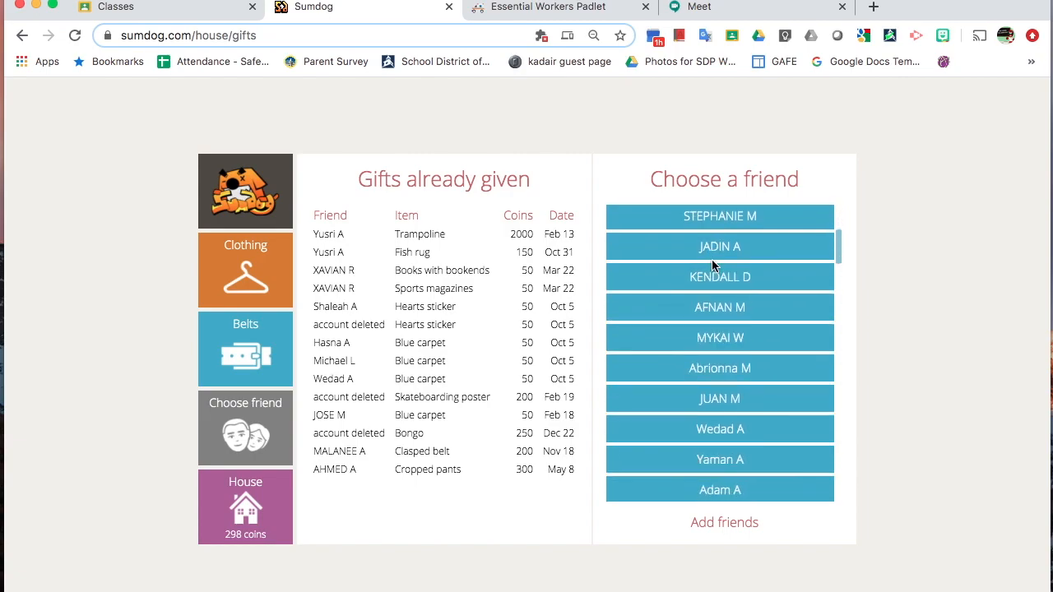
{"action": "scroll", "scroll_direction": "down", "scroll_amount": 3}
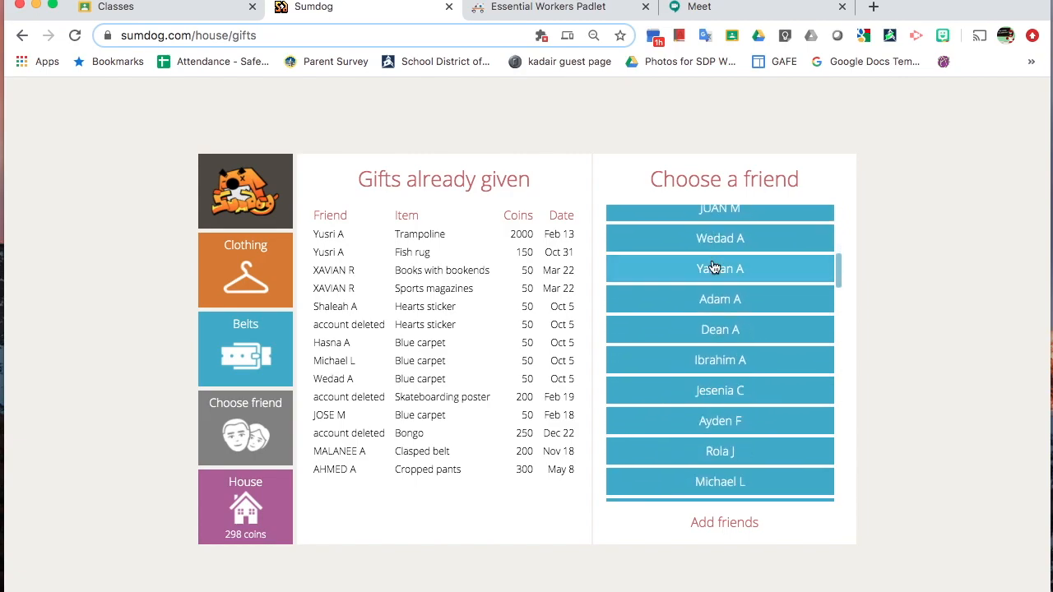
{"action": "scroll", "scroll_direction": "down", "scroll_amount": 3}
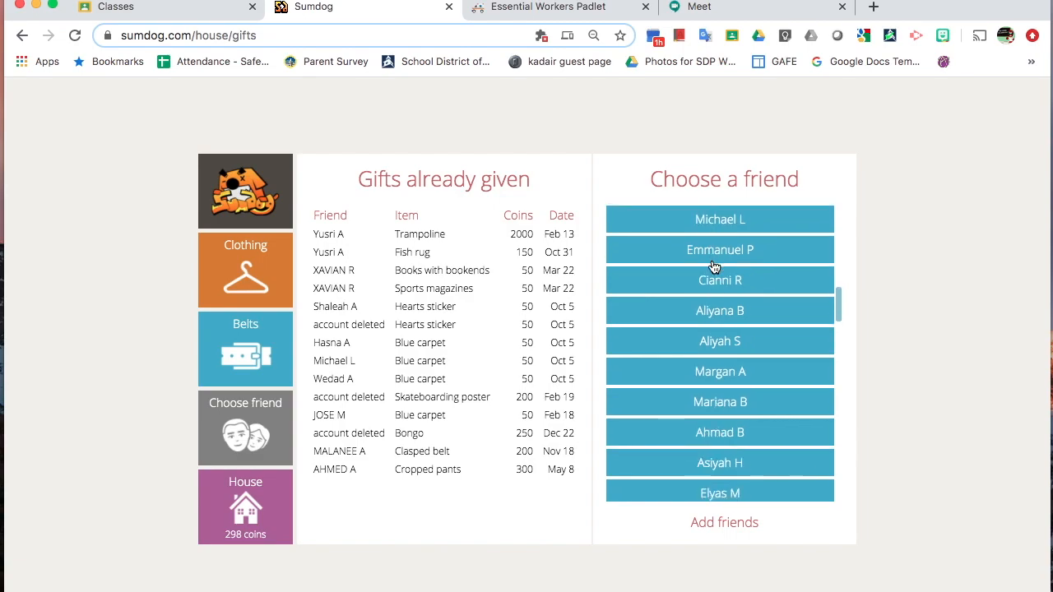
{"action": "scroll", "scroll_direction": "down", "scroll_amount": 3}
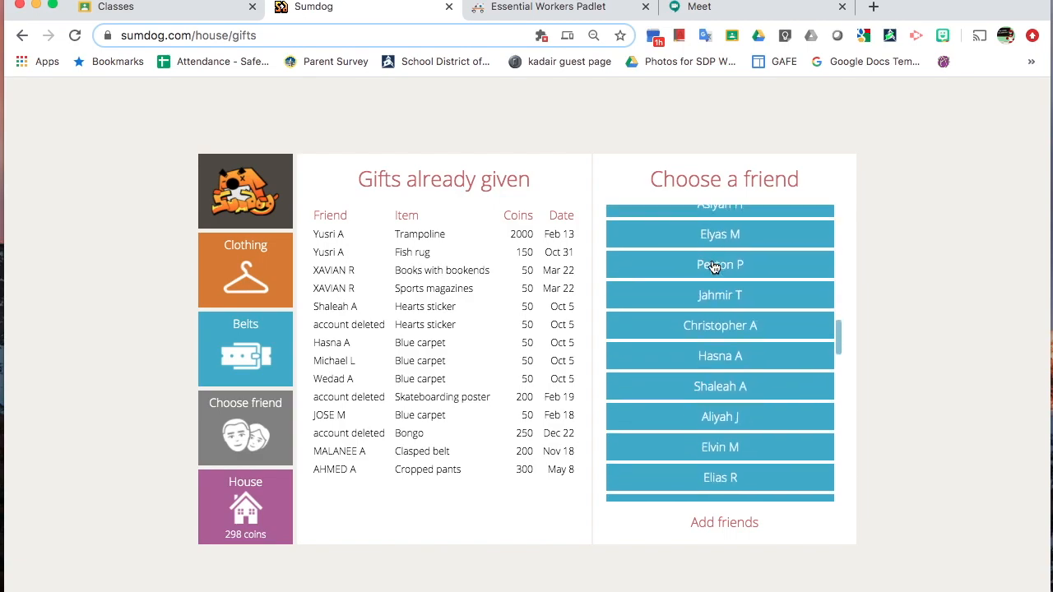
{"action": "scroll", "scroll_direction": "down", "scroll_amount": 3}
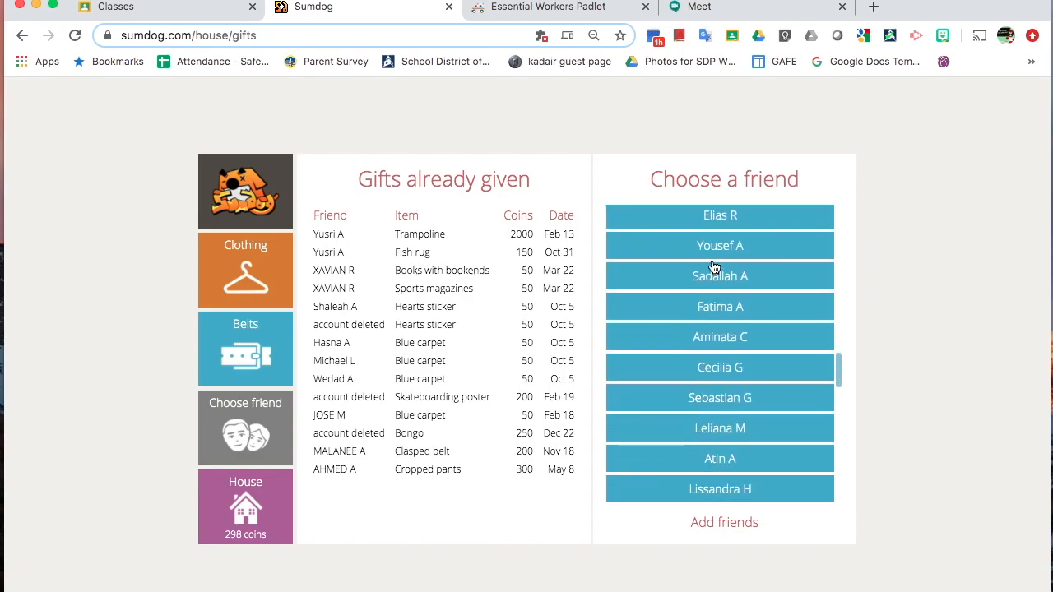
{"action": "scroll", "scroll_direction": "down", "scroll_amount": 3}
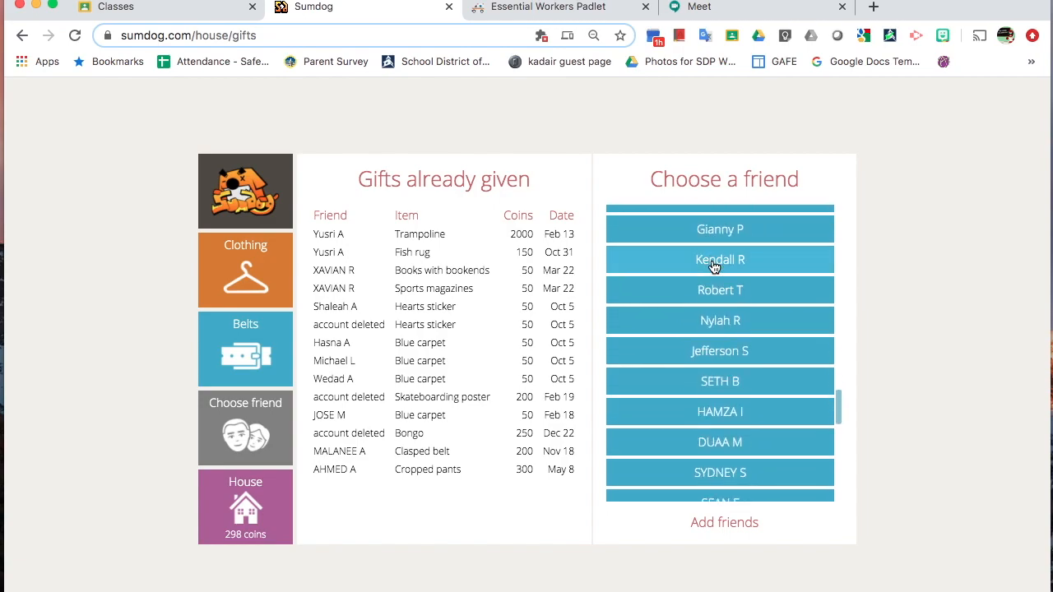
{"action": "scroll", "scroll_direction": "down", "scroll_amount": 3}
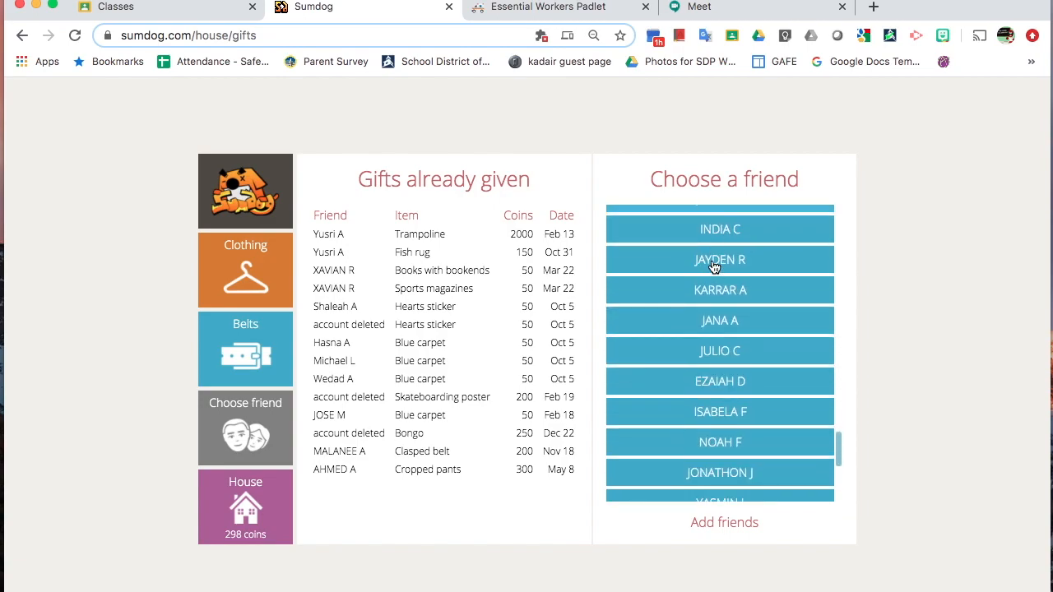
{"action": "scroll", "scroll_direction": "down", "scroll_amount": 3}
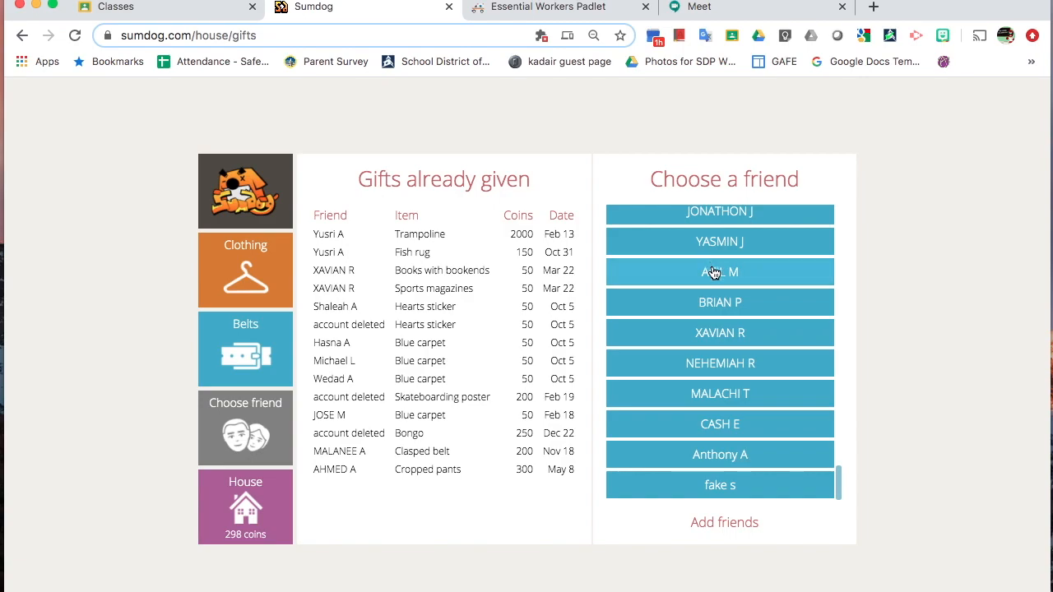
{"action": "left_click", "coordinate": [719, 483]}
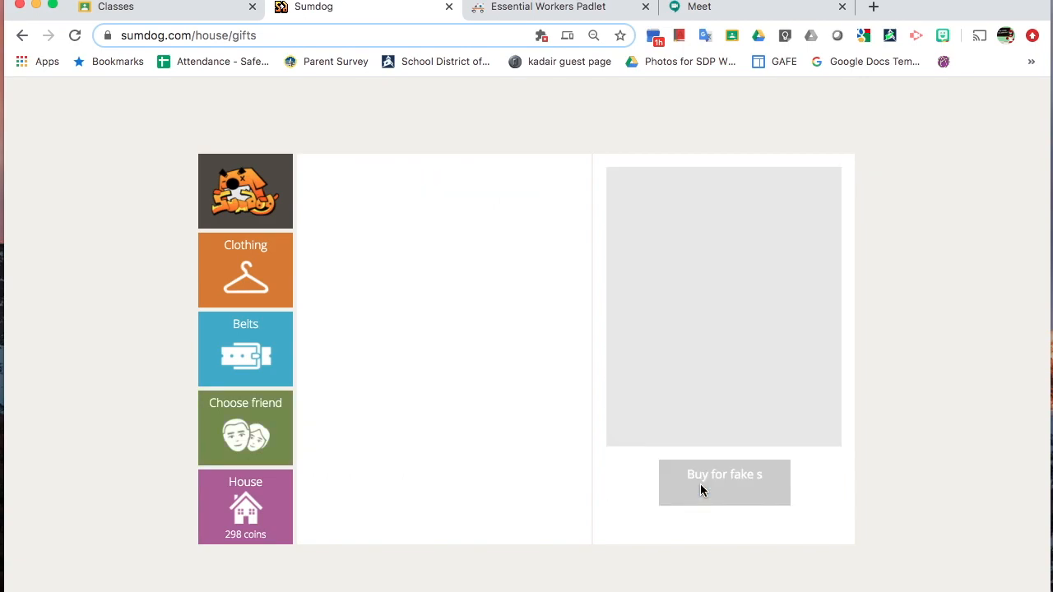
- Browse gift categories from clothing belts over to House wall decorations
{"action": "left_click", "coordinate": [245, 349]}
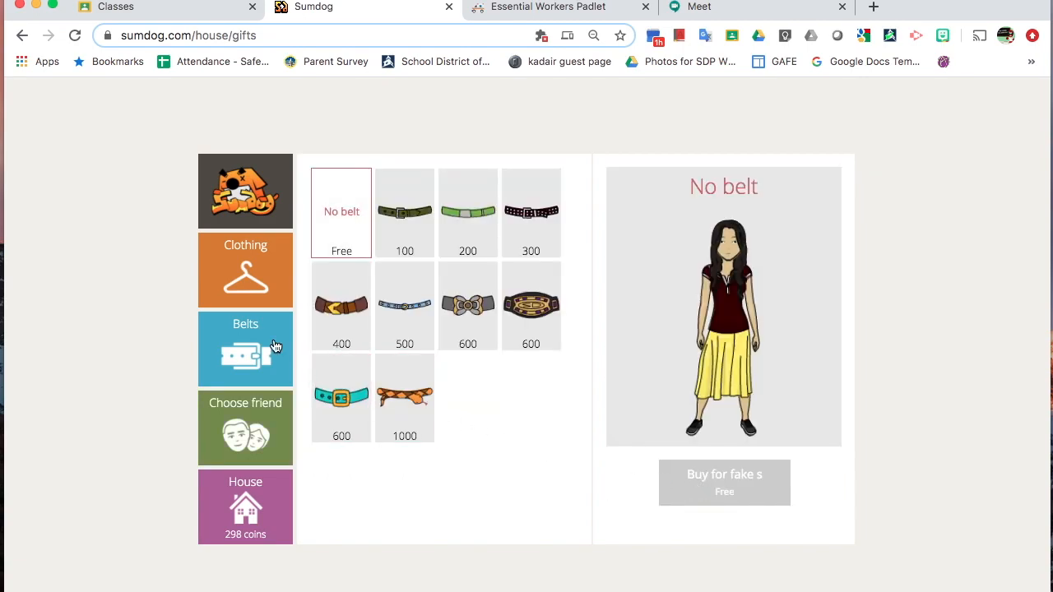
{"action": "left_click", "coordinate": [340, 397]}
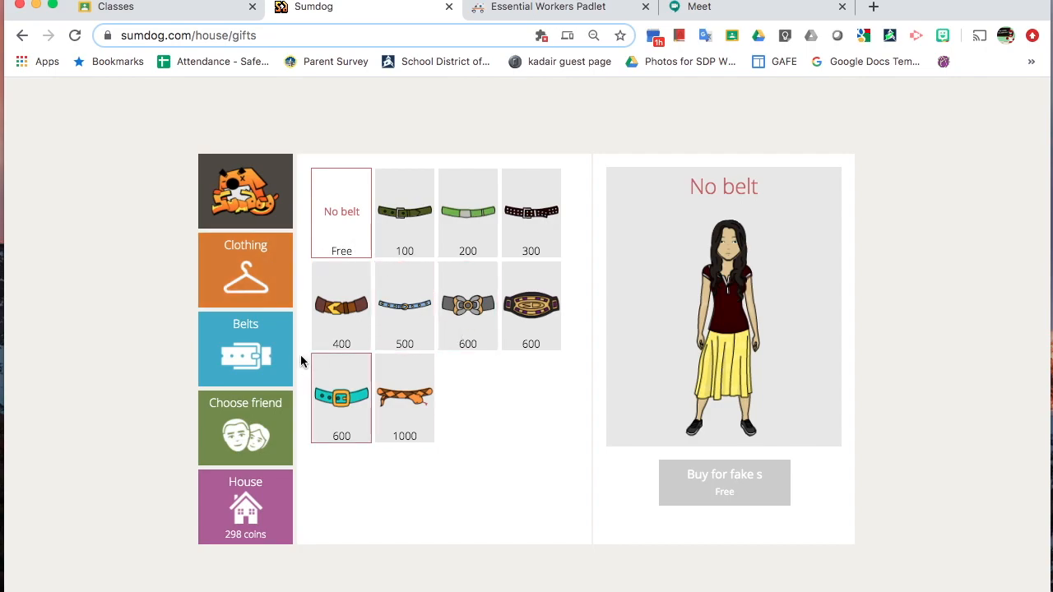
{"action": "left_click", "coordinate": [245, 270]}
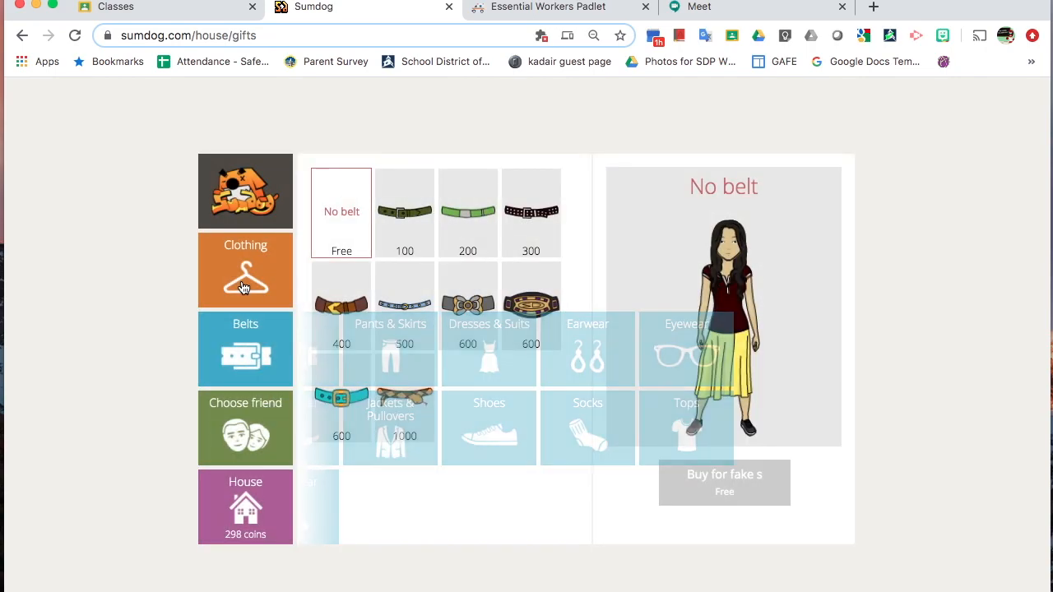
{"action": "left_click", "coordinate": [245, 270]}
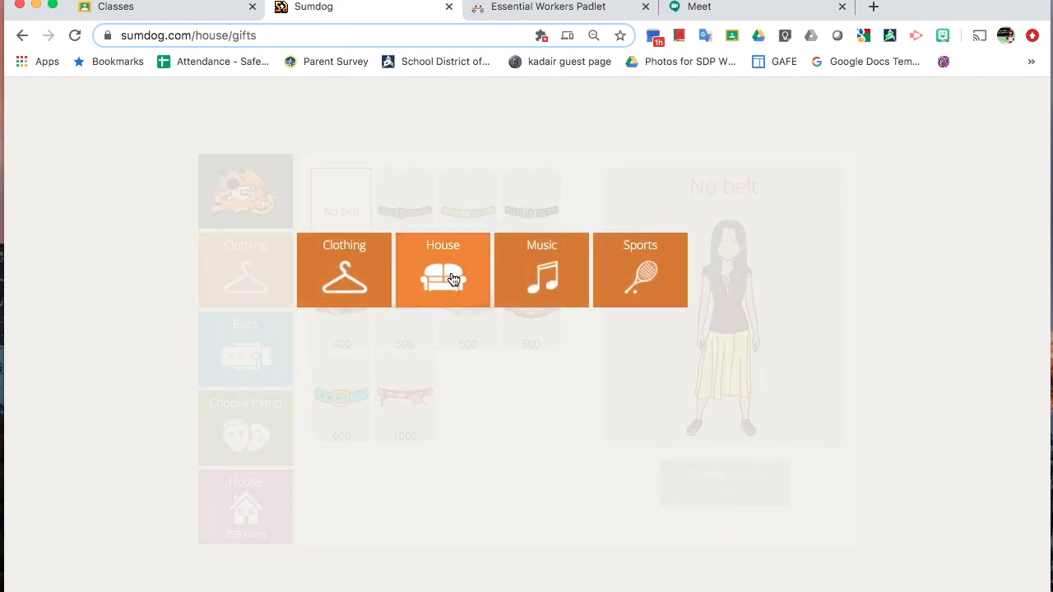
{"action": "left_click", "coordinate": [245, 349]}
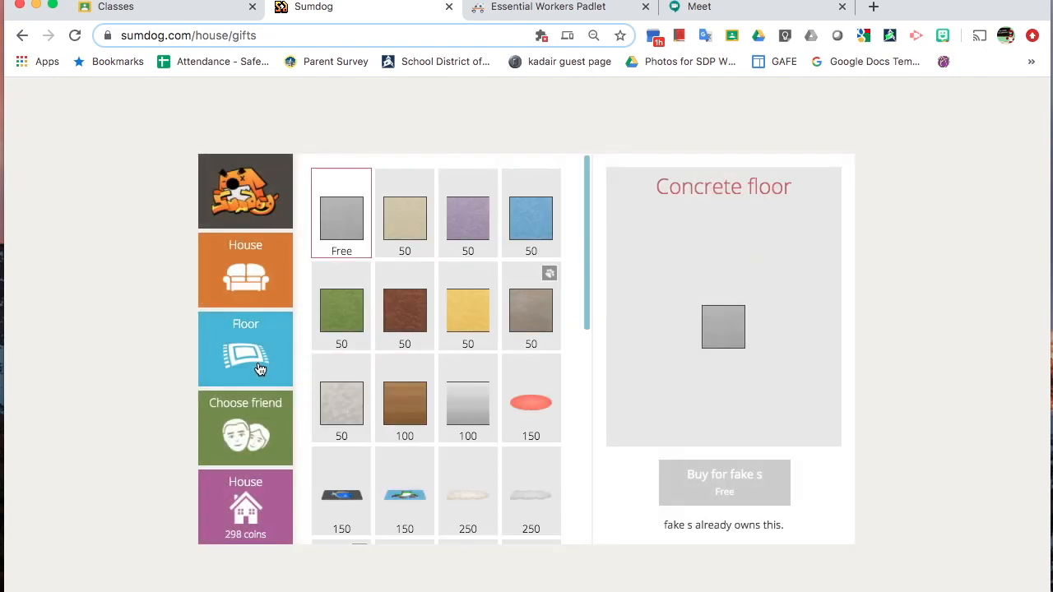
{"action": "left_click", "coordinate": [404, 309]}
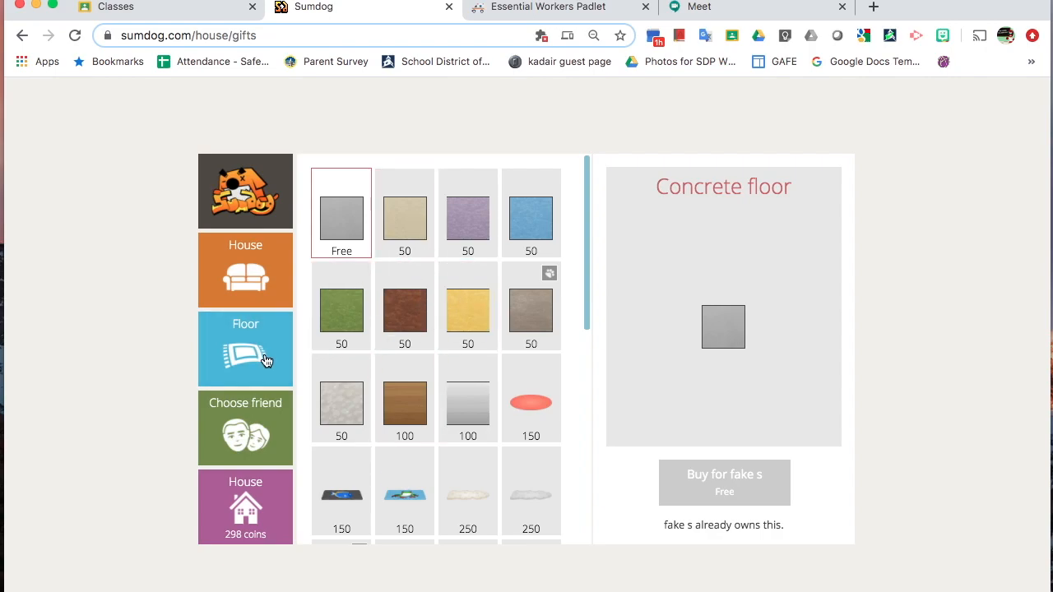
{"action": "left_click", "coordinate": [245, 349]}
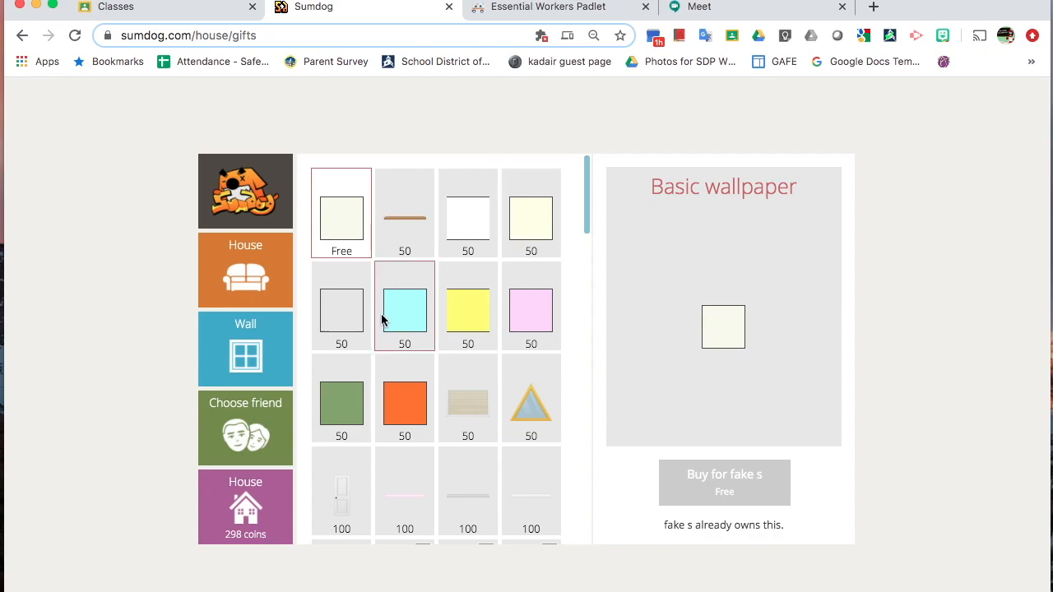
- Buy the Space wallpaper as a 150-coin gift for the student
{"action": "scroll", "scroll_direction": "down", "scroll_amount": 3}
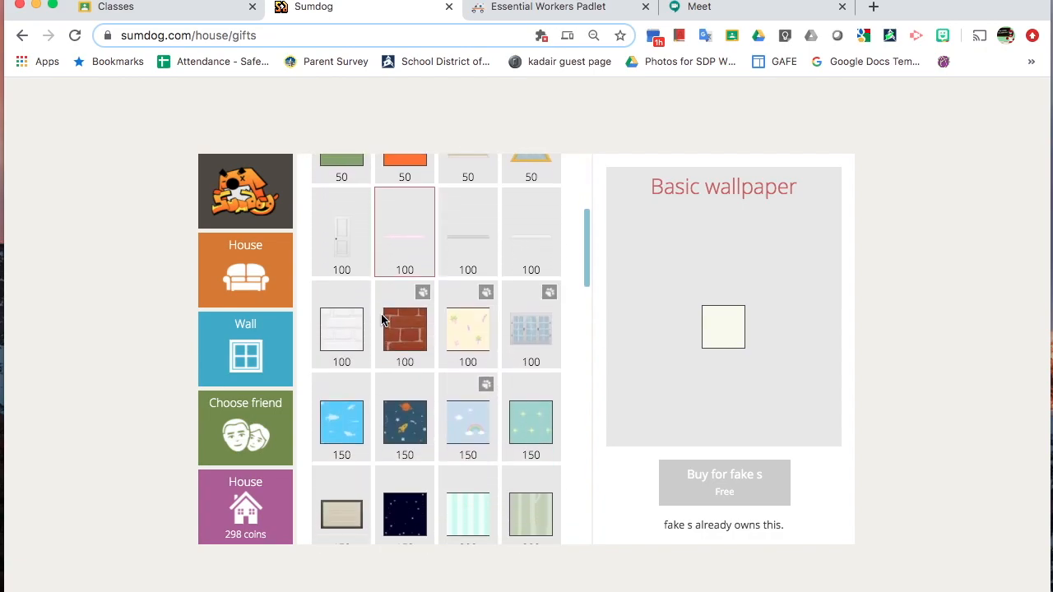
{"action": "scroll", "scroll_direction": "down", "scroll_amount": 3}
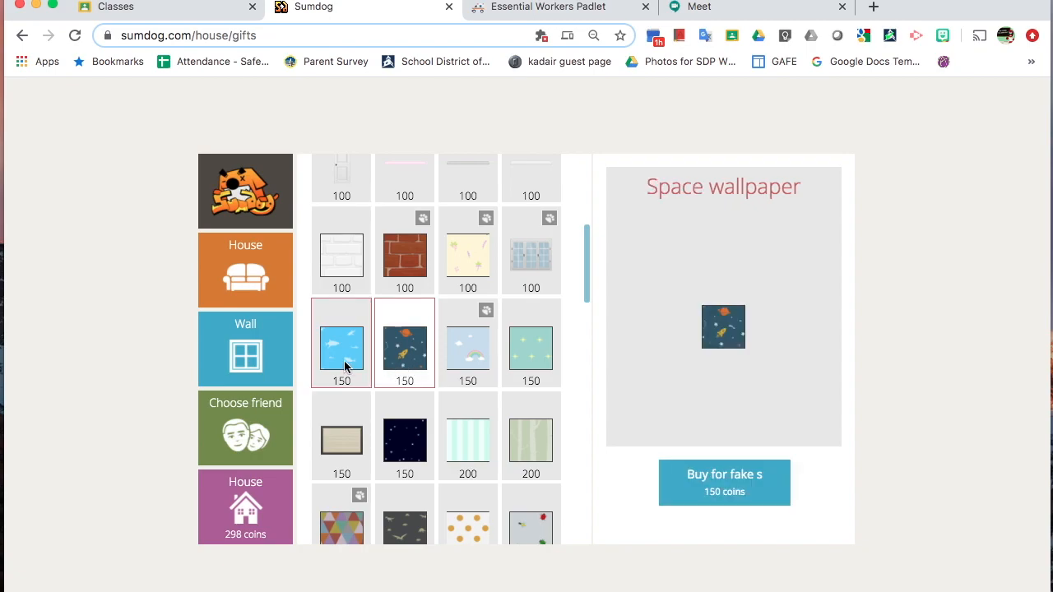
{"action": "left_click", "coordinate": [404, 344]}
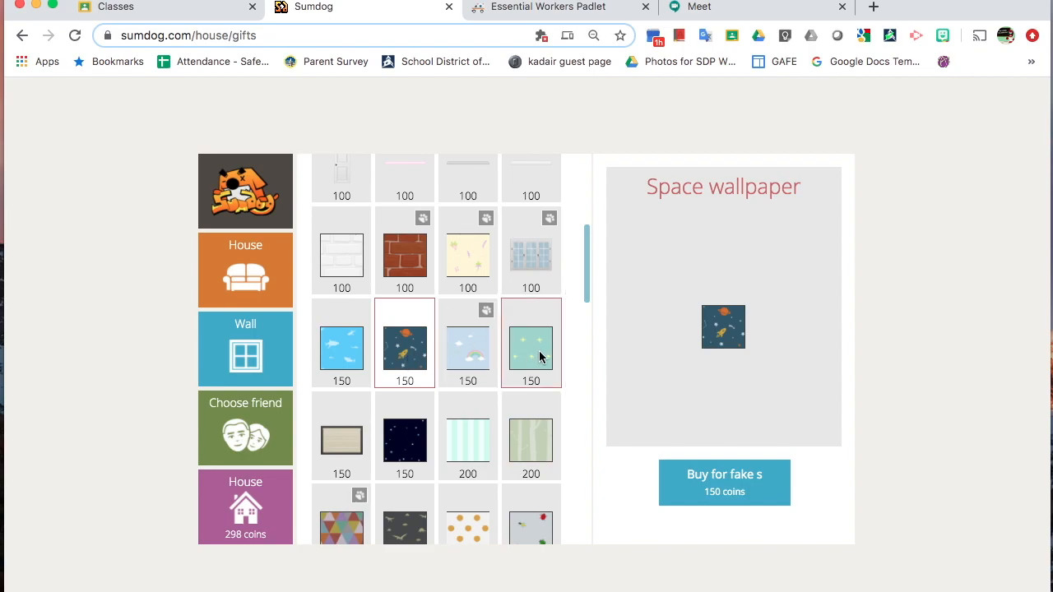
{"action": "mouse_move", "coordinate": [724, 485]}
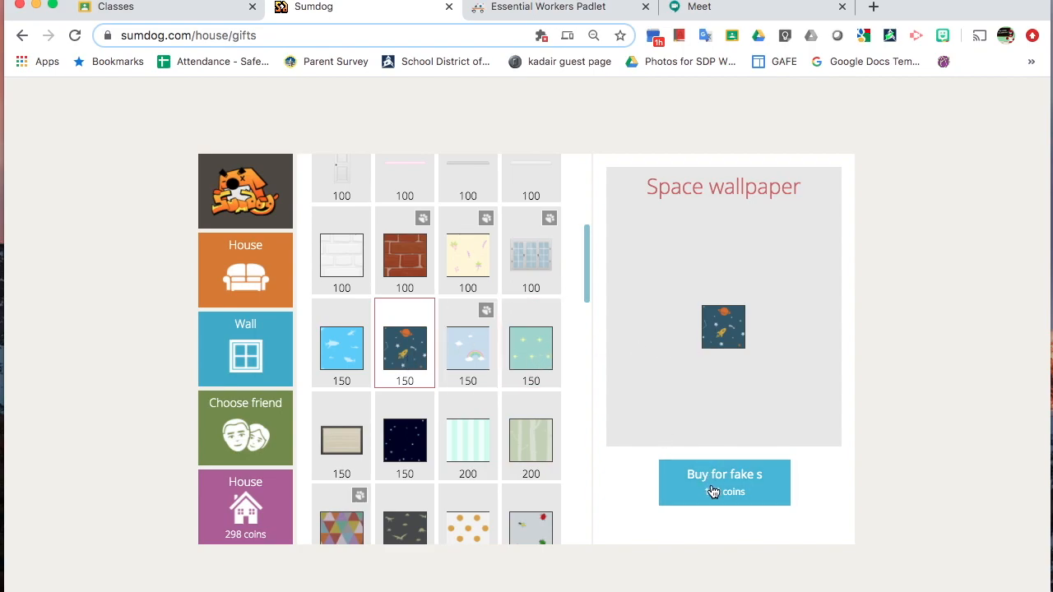
{"action": "left_click", "coordinate": [724, 483]}
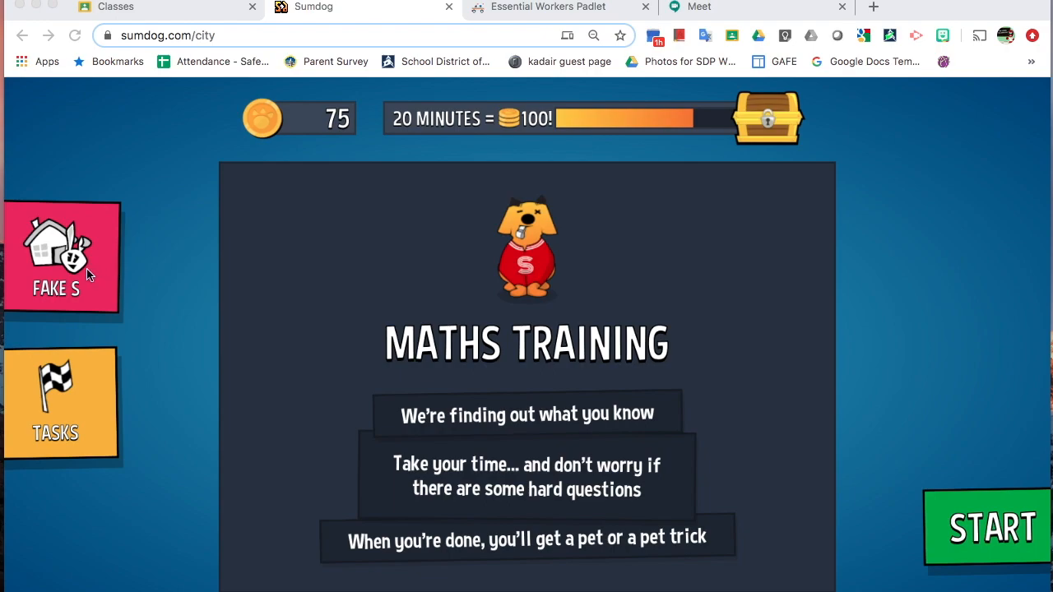
- Enter the student's house and accept the new space wallpaper gift from the friend
{"action": "left_click", "coordinate": [56, 255]}
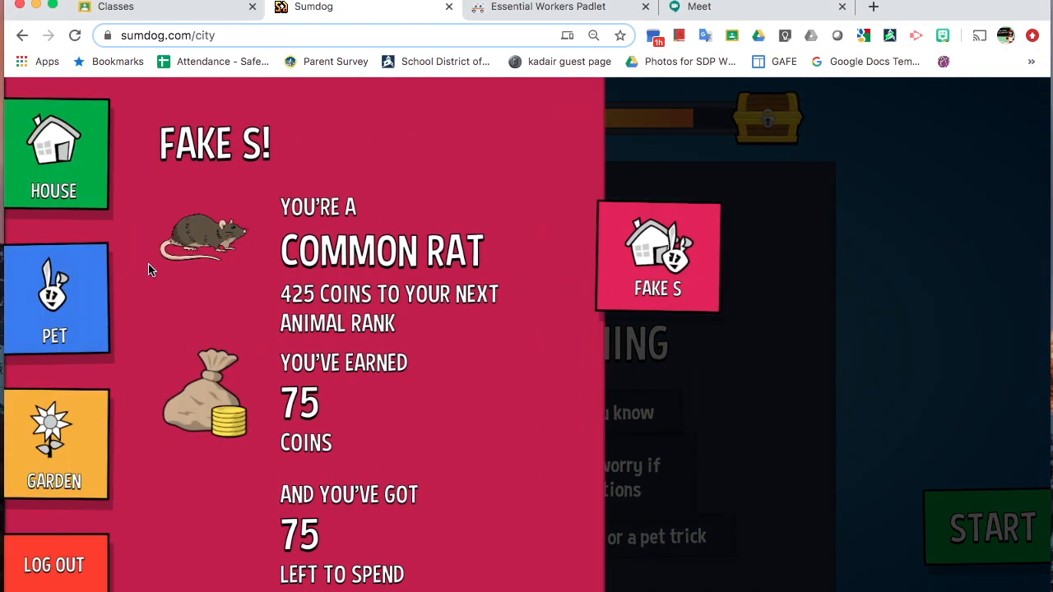
{"action": "left_click", "coordinate": [53, 155]}
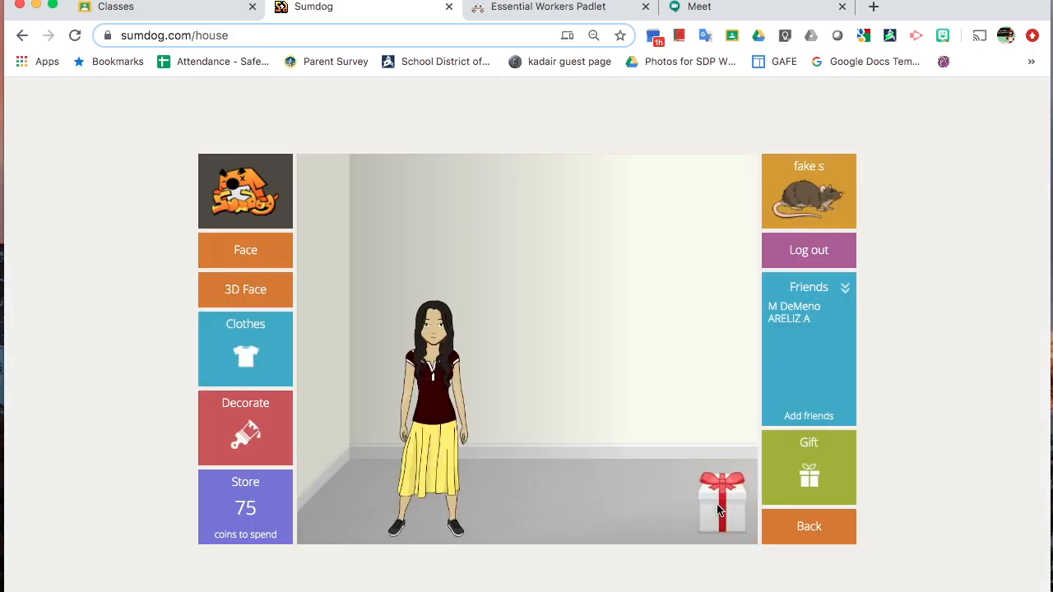
{"action": "left_click", "coordinate": [720, 502]}
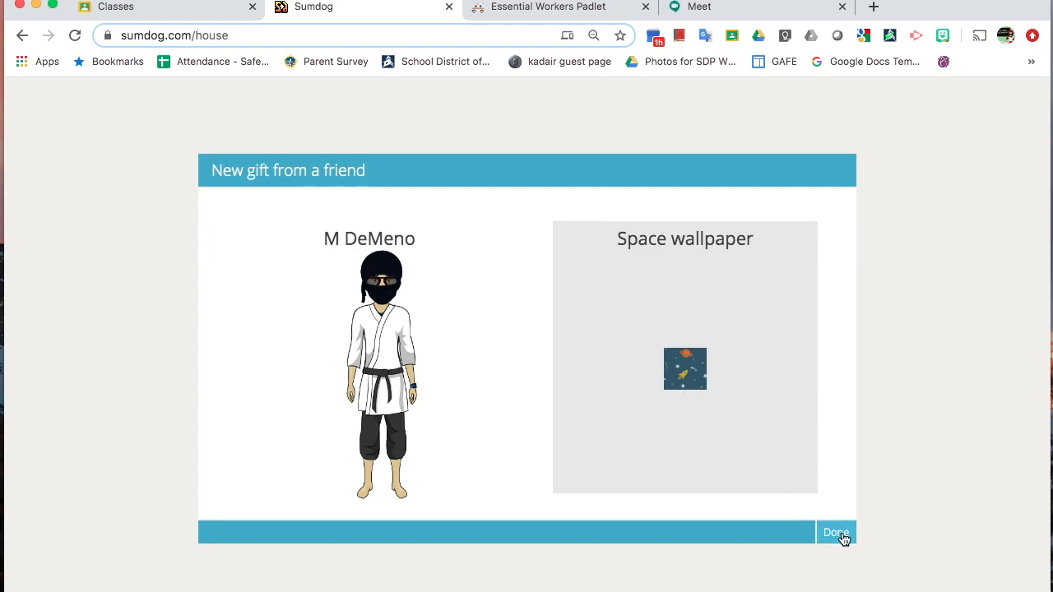
{"action": "left_click", "coordinate": [835, 532]}
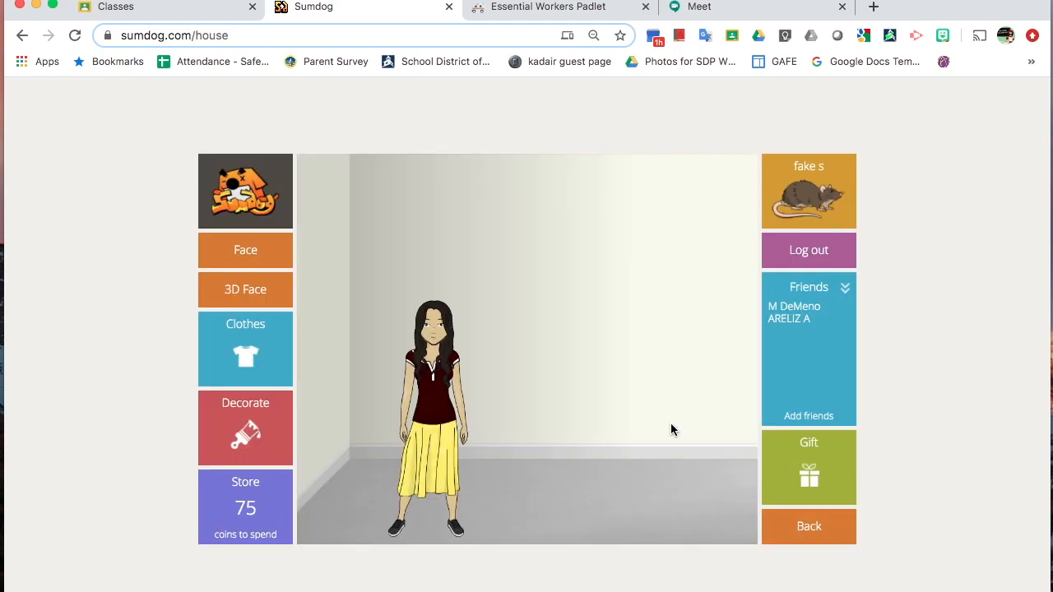
{"action": "mouse_move", "coordinate": [560, 348]}
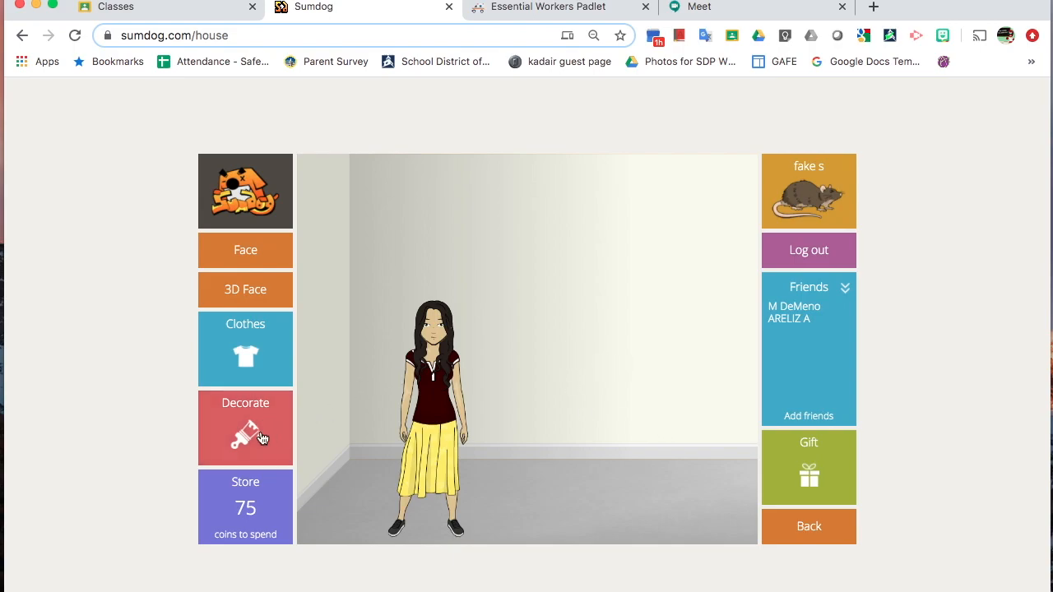
- Apply the gifted space wallpaper to the walls through Decorate > Wall
{"action": "left_click", "coordinate": [245, 428]}
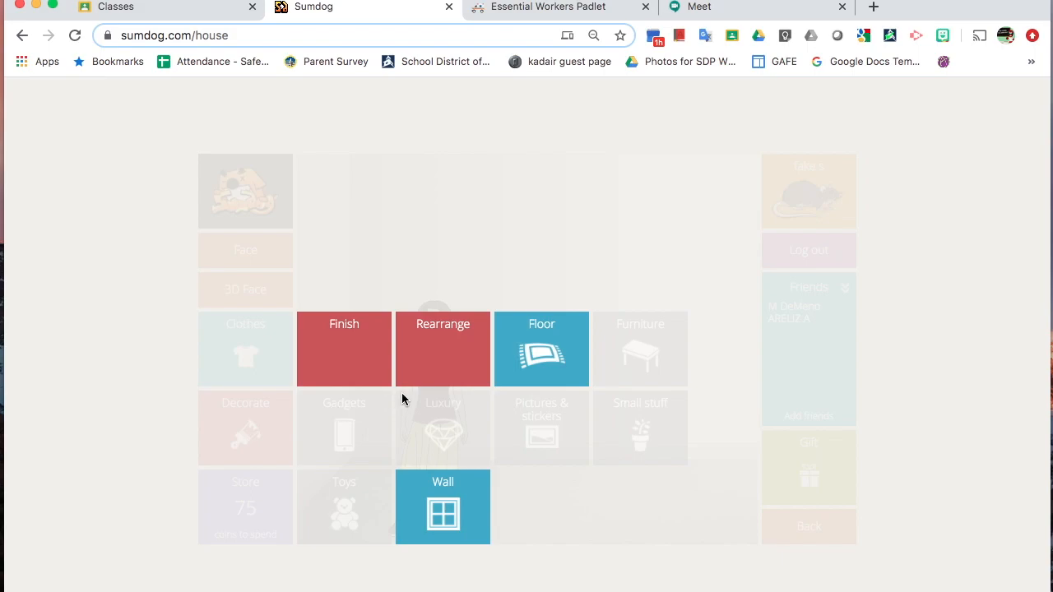
{"action": "mouse_move", "coordinate": [543, 362]}
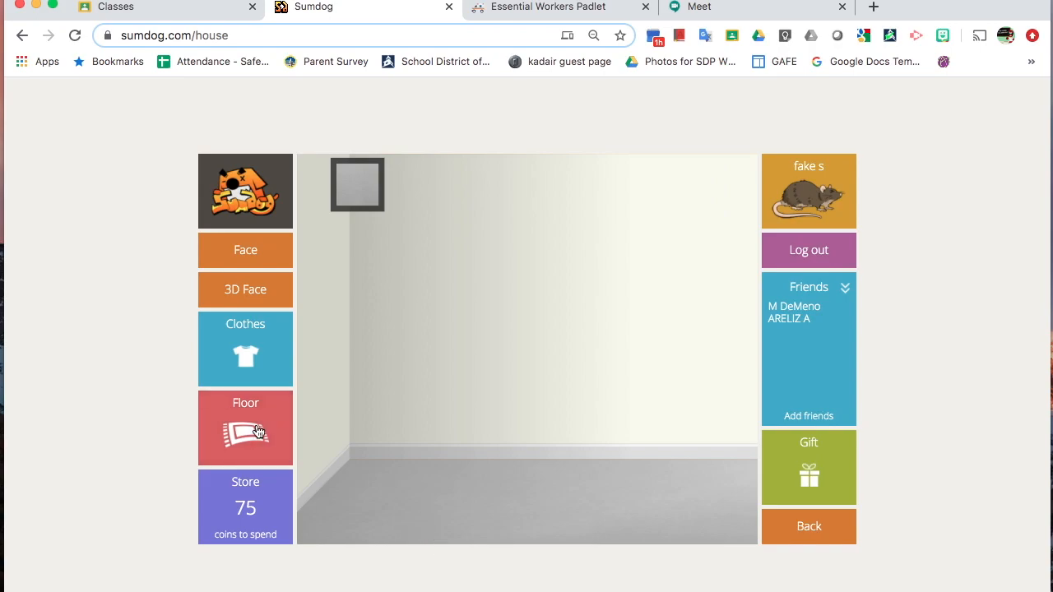
{"action": "left_click", "coordinate": [245, 427]}
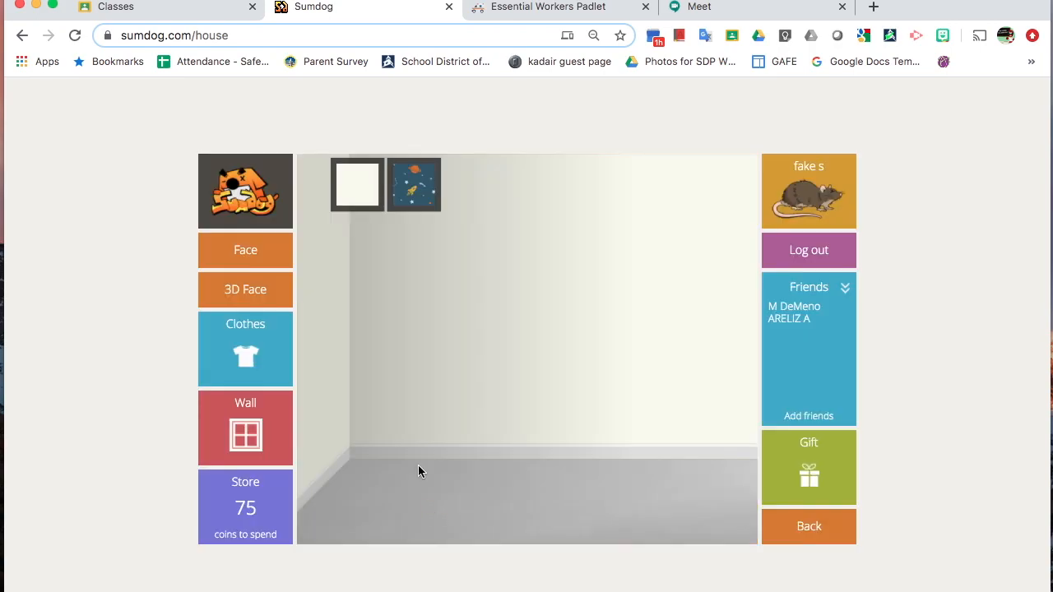
{"action": "left_click", "coordinate": [414, 184]}
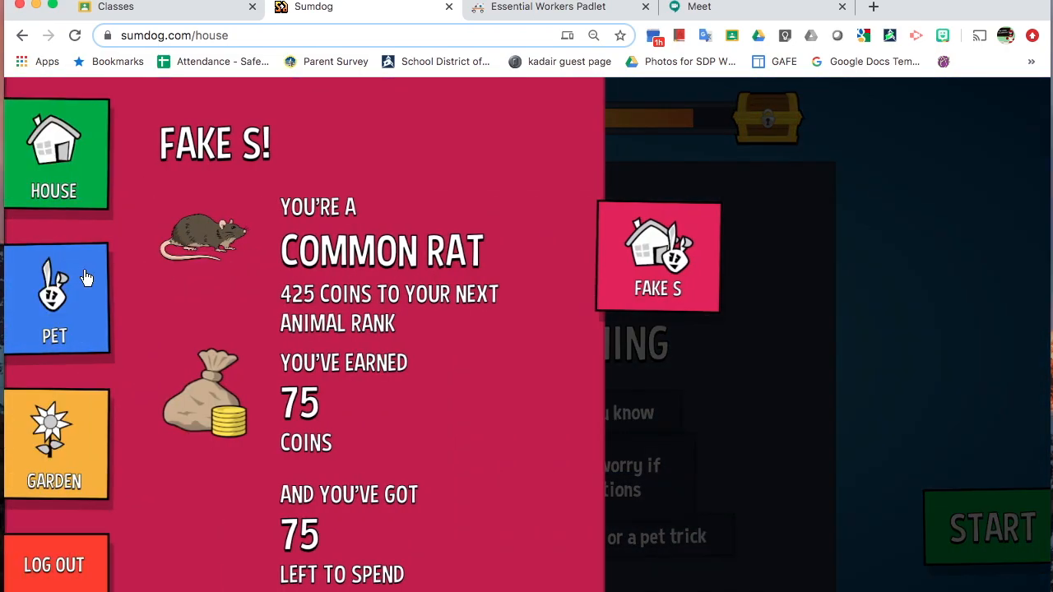
{"action": "left_click", "coordinate": [52, 298]}
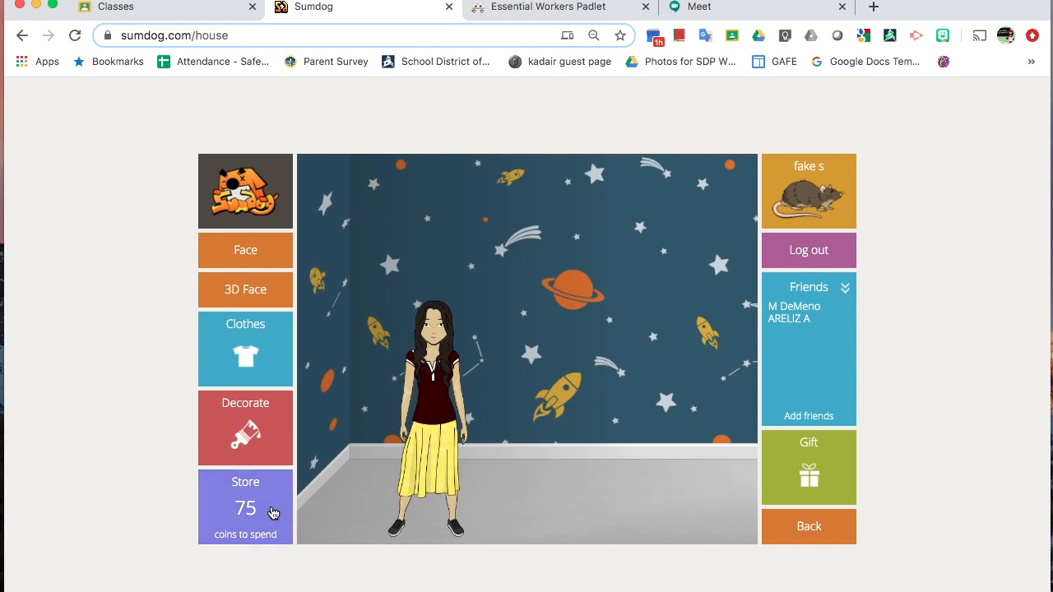
{"action": "mouse_move", "coordinate": [253, 513]}
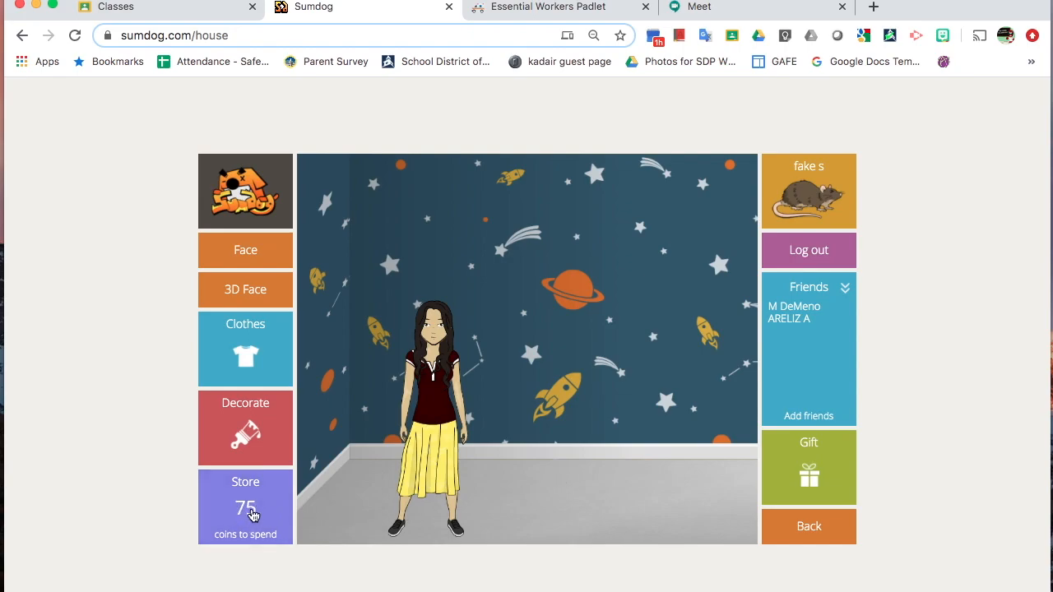
- Browse the store from clothing over to House items
{"action": "left_click", "coordinate": [245, 507]}
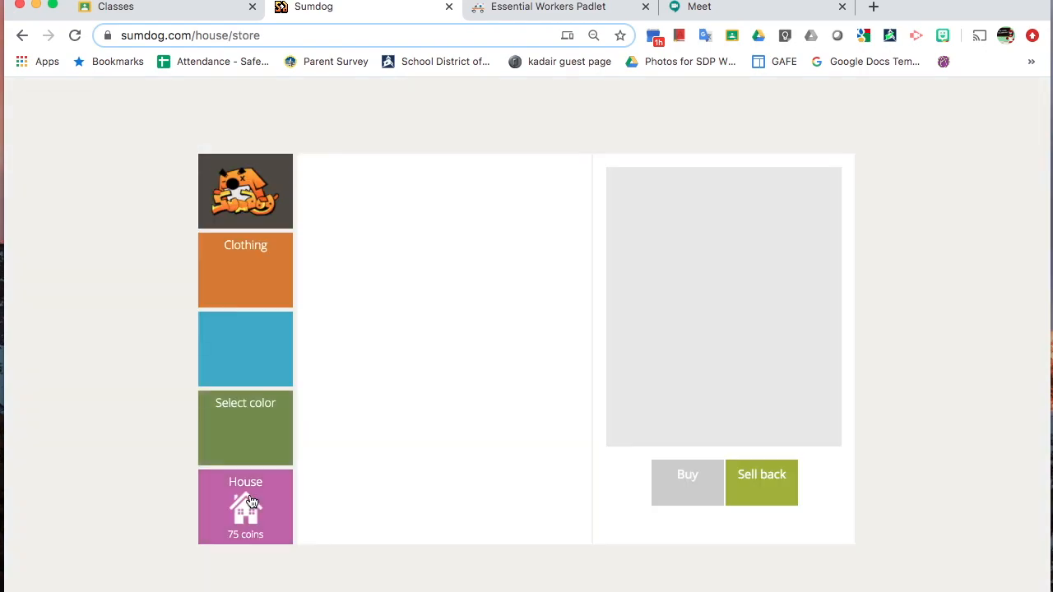
{"action": "left_click", "coordinate": [245, 349]}
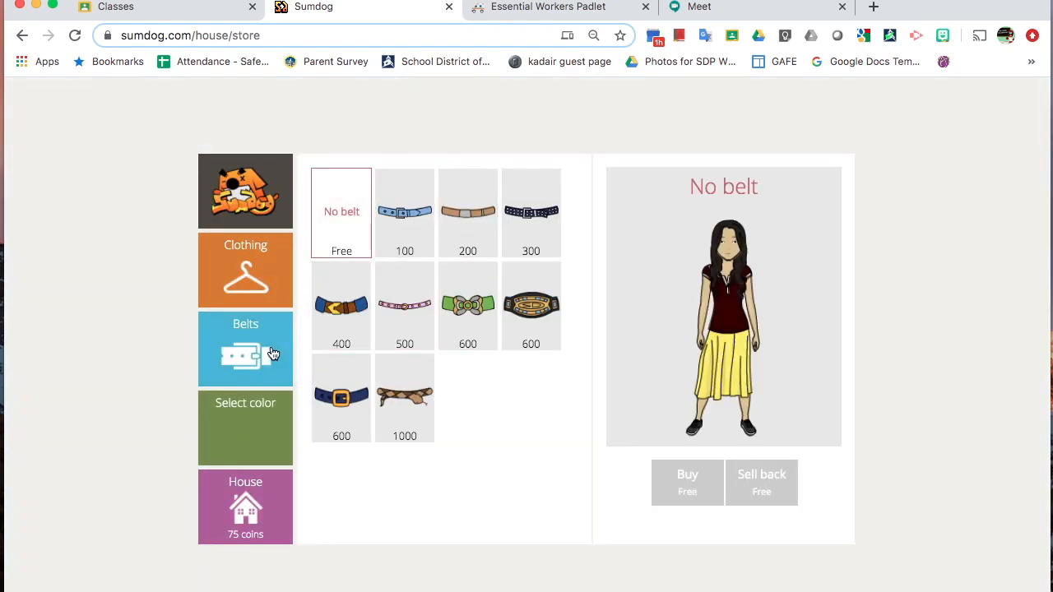
{"action": "left_click", "coordinate": [245, 270]}
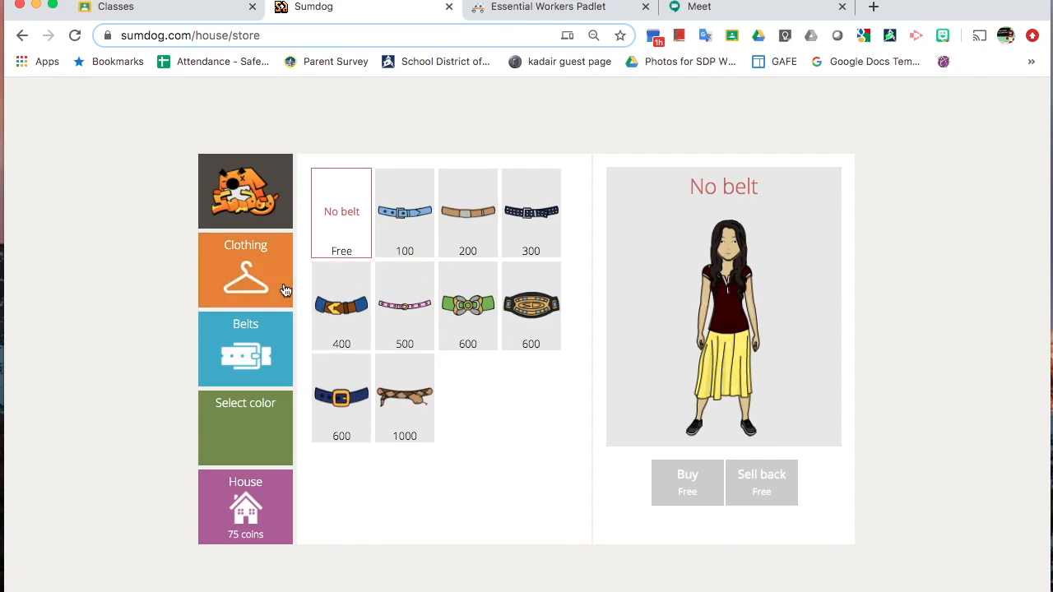
{"action": "mouse_move", "coordinate": [256, 293]}
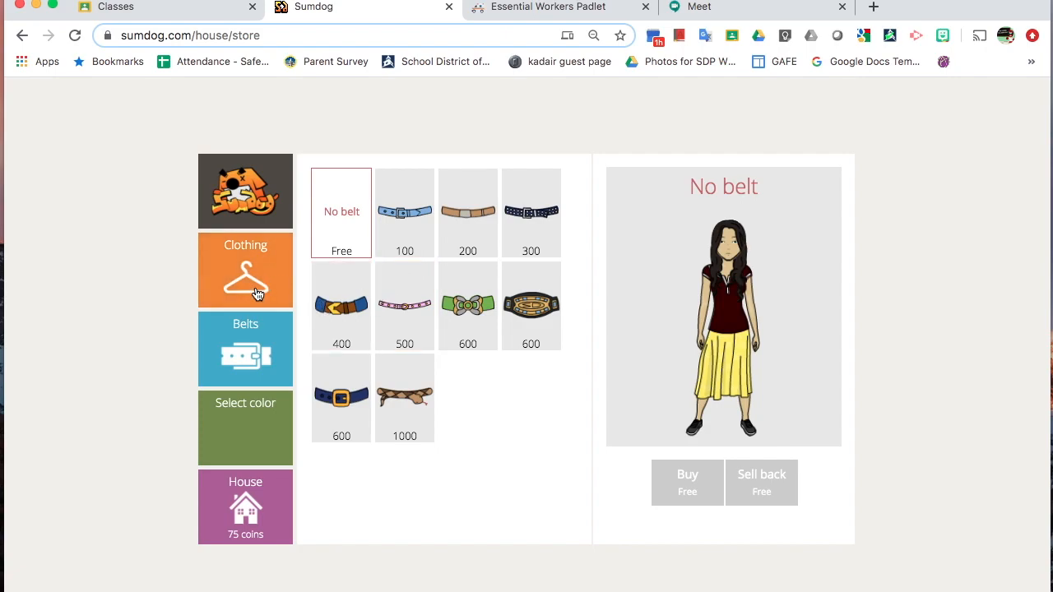
{"action": "left_click", "coordinate": [245, 270]}
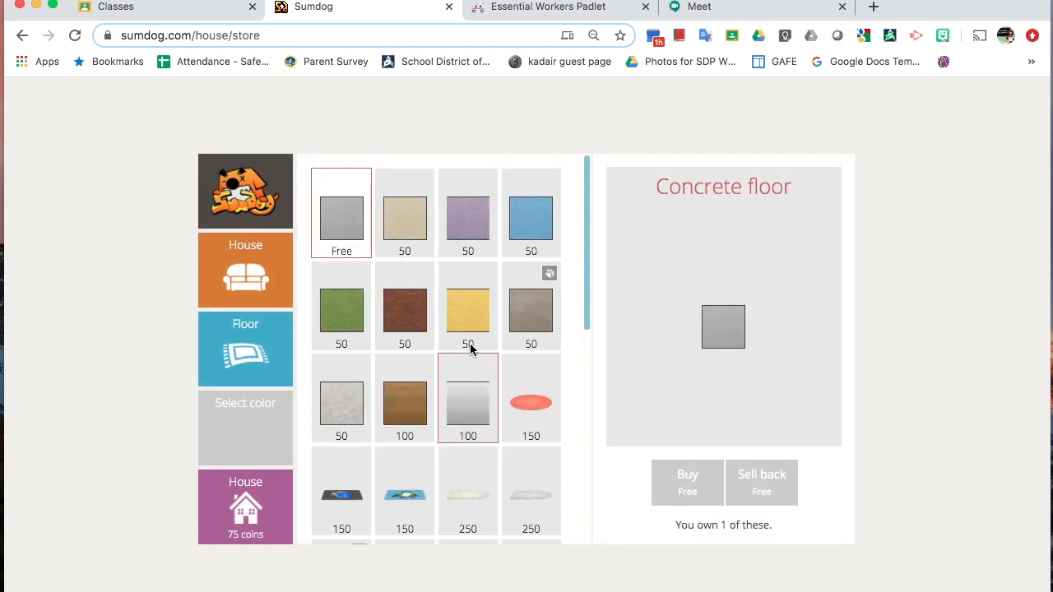
- Buy the Blue carpet floor for 50 coins, leaving 25 coins
{"action": "left_click", "coordinate": [467, 213]}
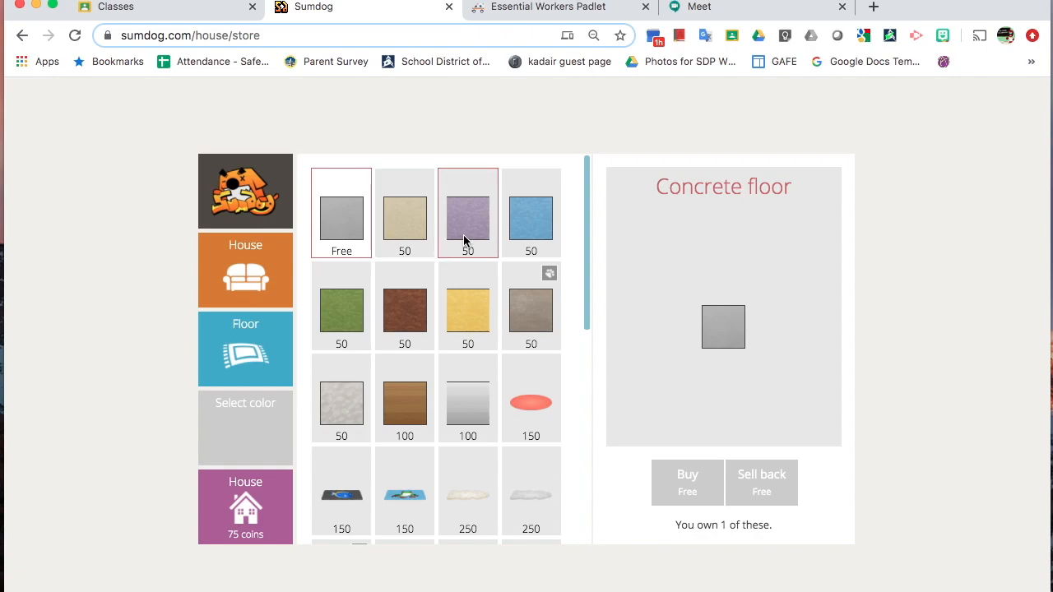
{"action": "left_click", "coordinate": [529, 217]}
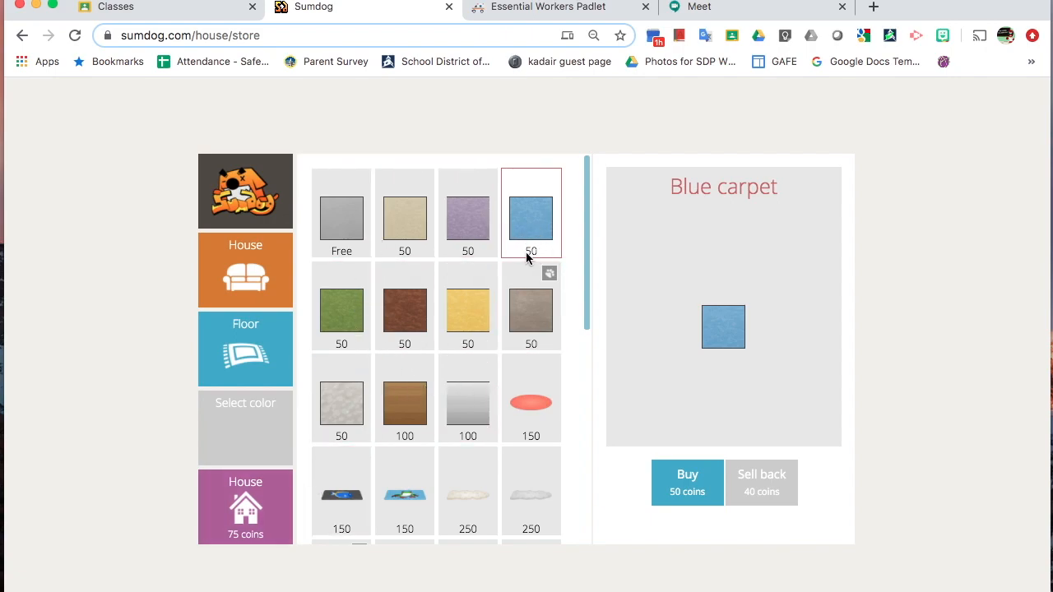
{"action": "mouse_move", "coordinate": [689, 503]}
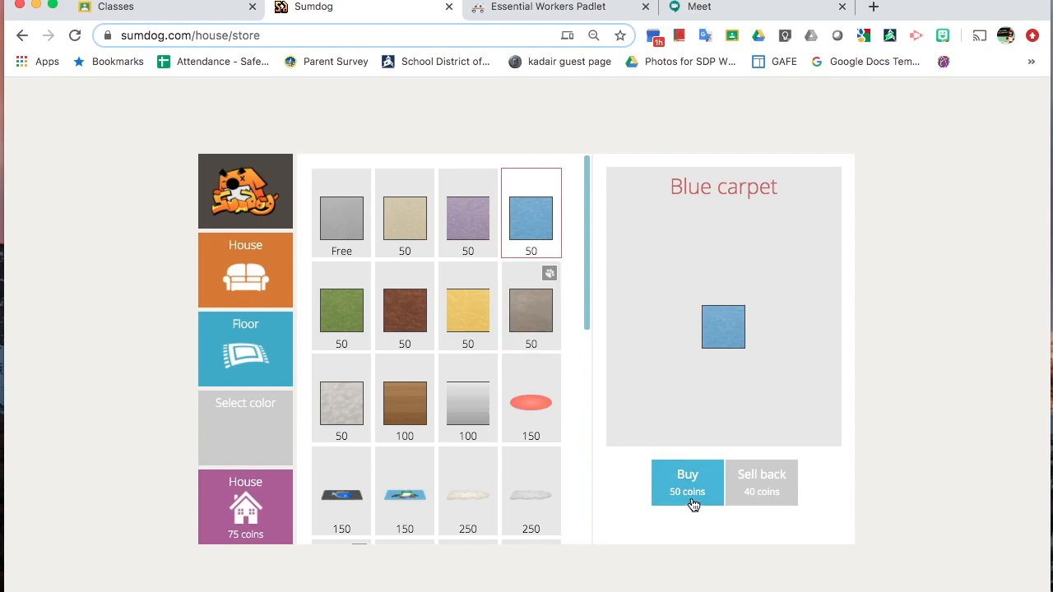
{"action": "left_click", "coordinate": [688, 484]}
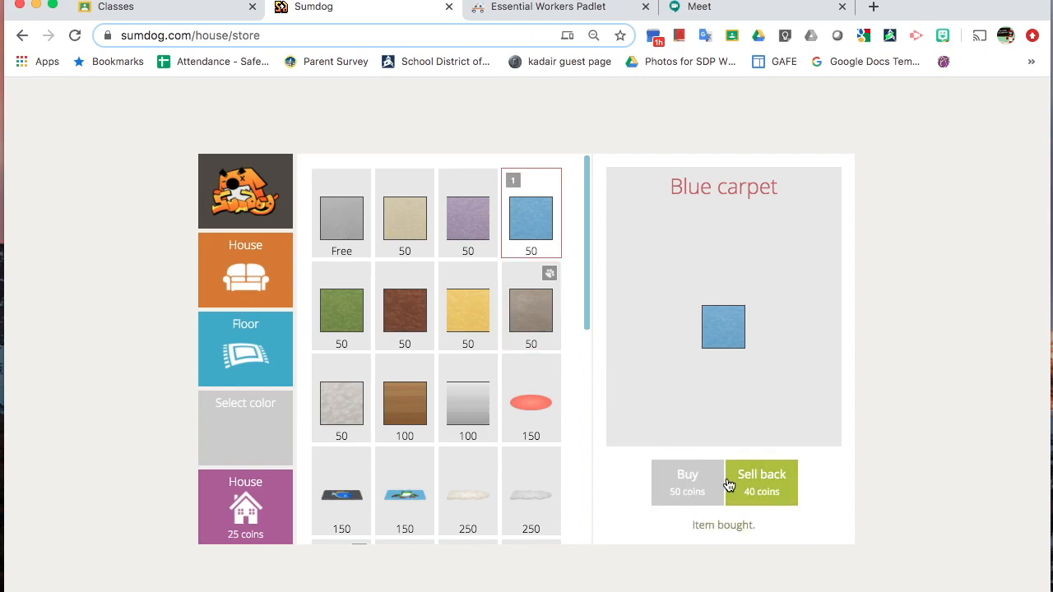
- Lay the blue carpet on the floor through Decorate > Floor and return to the room
{"action": "left_click", "coordinate": [245, 507]}
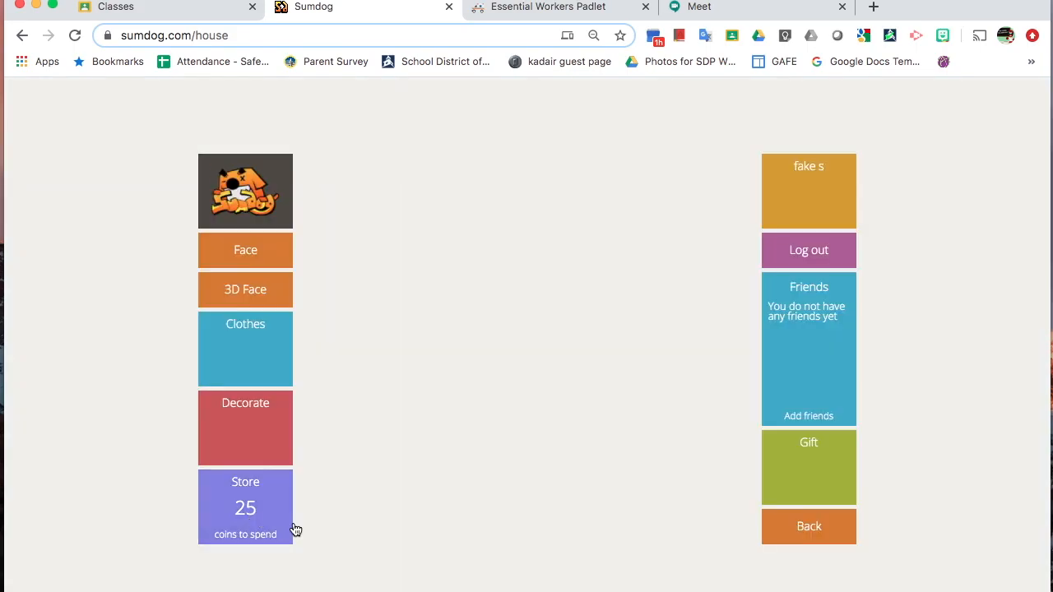
{"action": "left_click", "coordinate": [245, 428]}
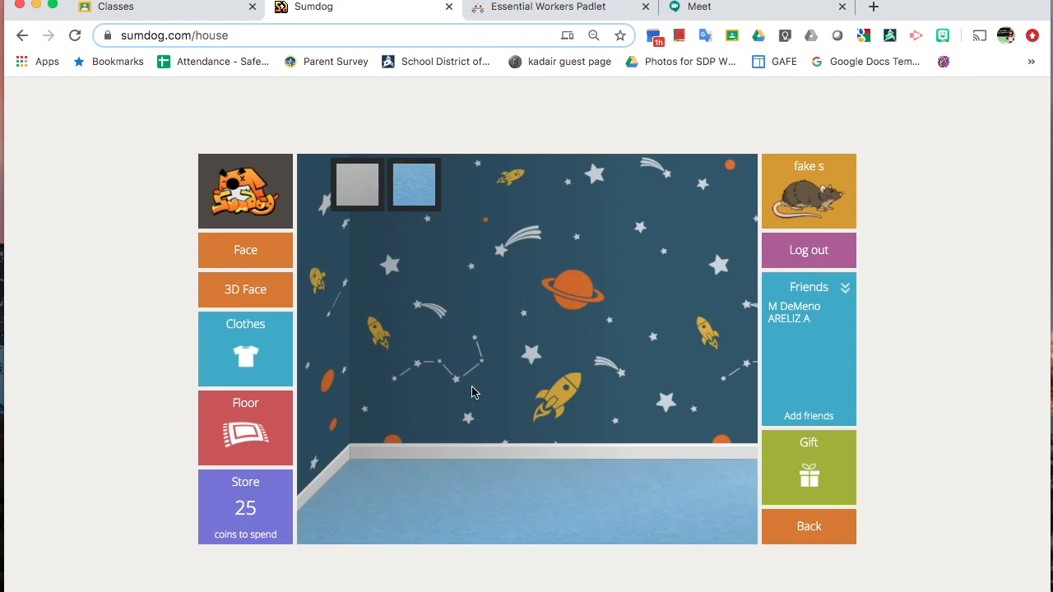
{"action": "mouse_move", "coordinate": [313, 470]}
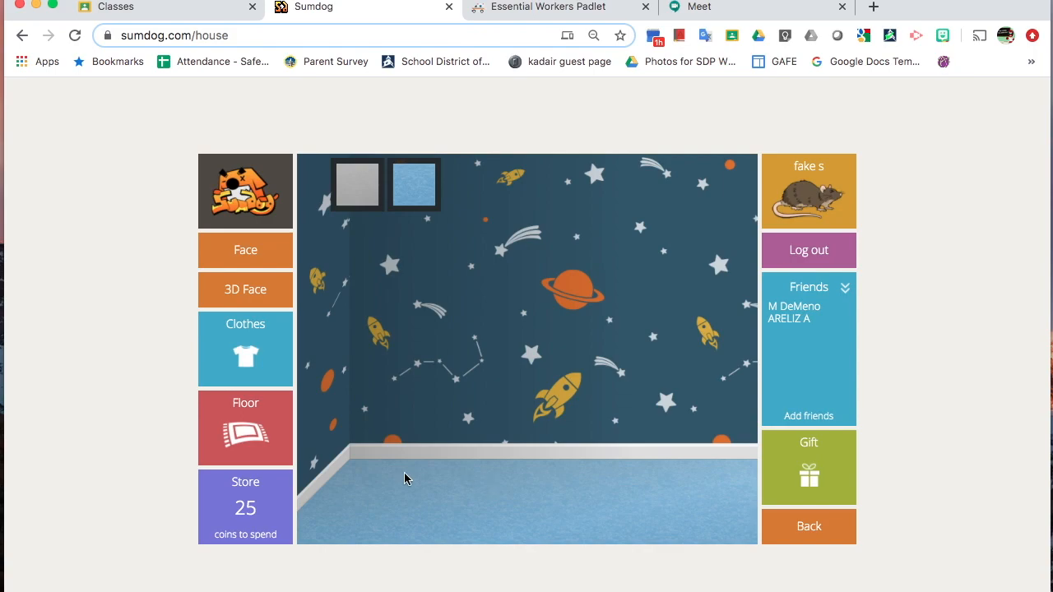
{"action": "left_click", "coordinate": [807, 191]}
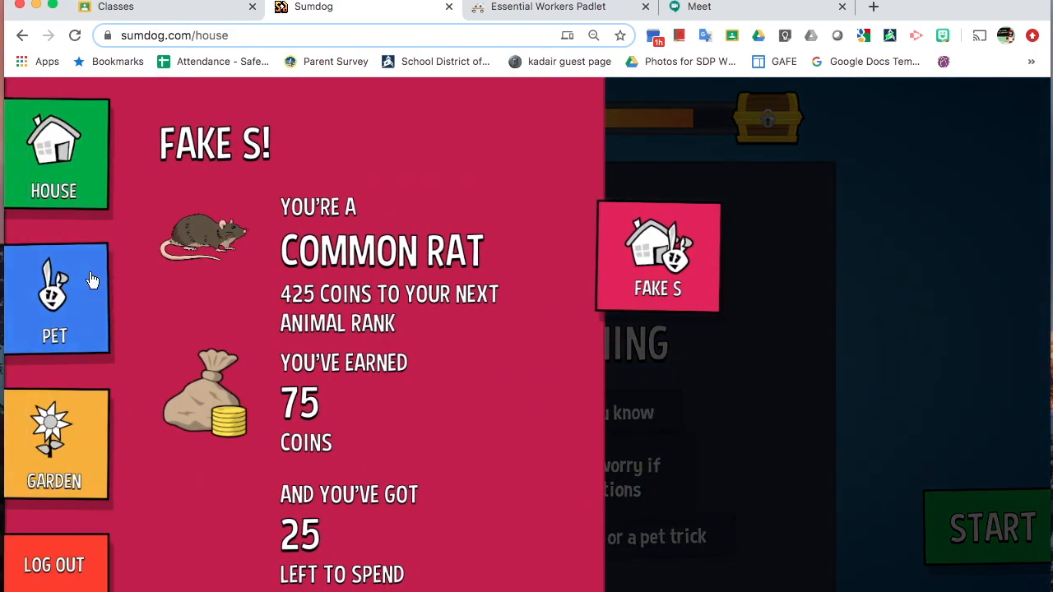
{"action": "left_click", "coordinate": [54, 300]}
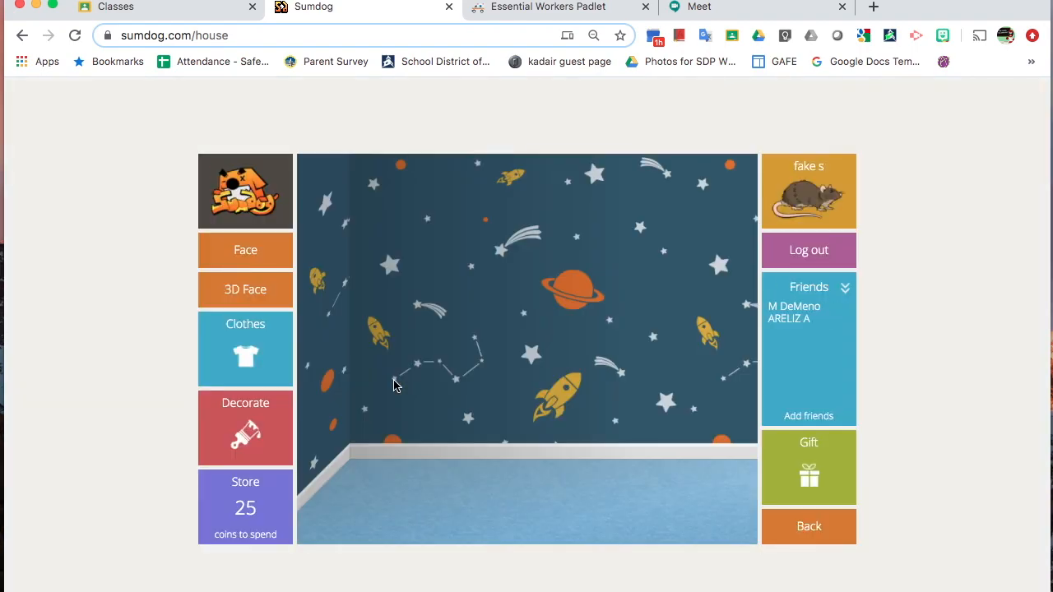